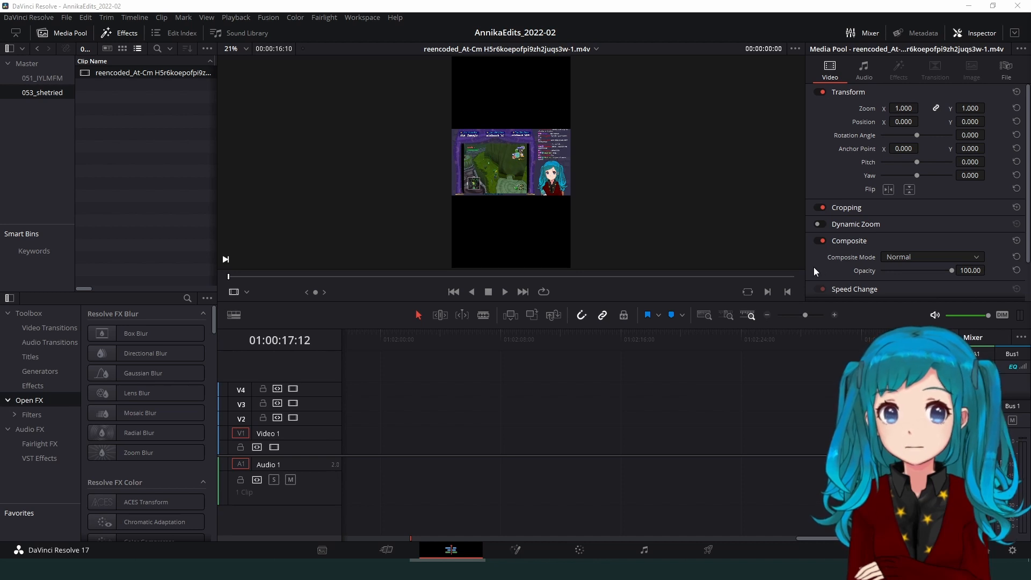
mouse_move(676, 399)
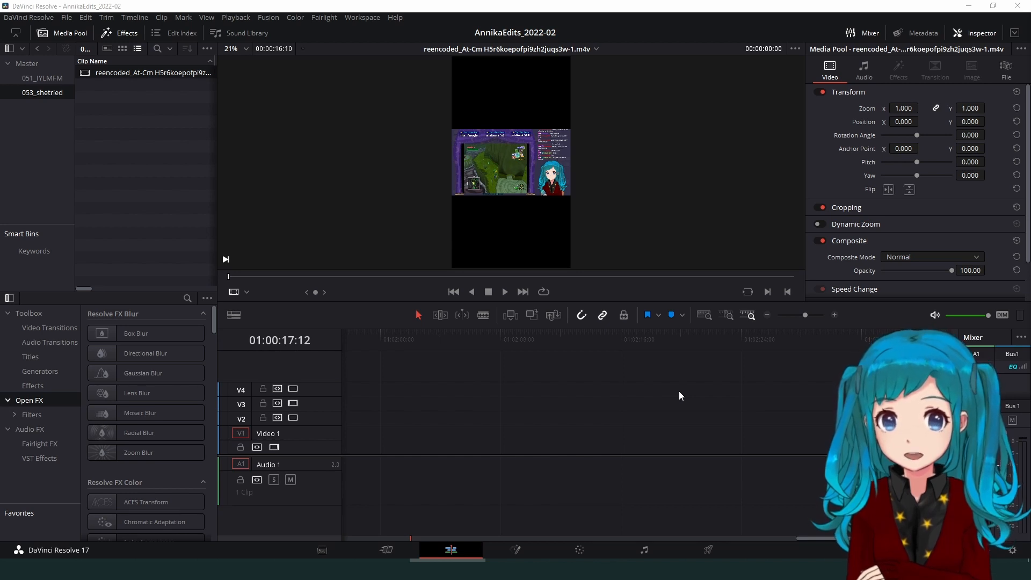
mouse_move(678, 388)
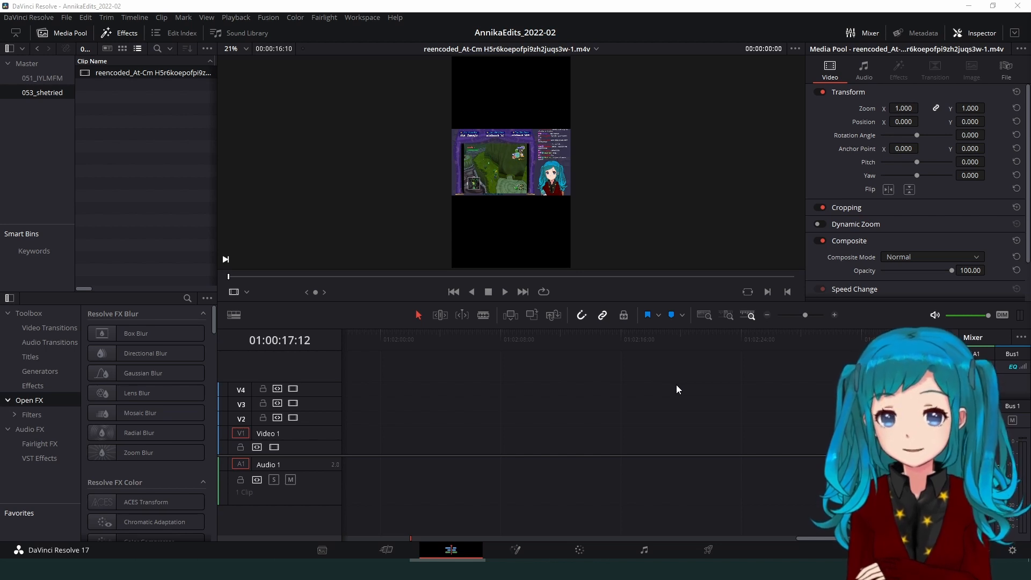
mouse_move(692, 384)
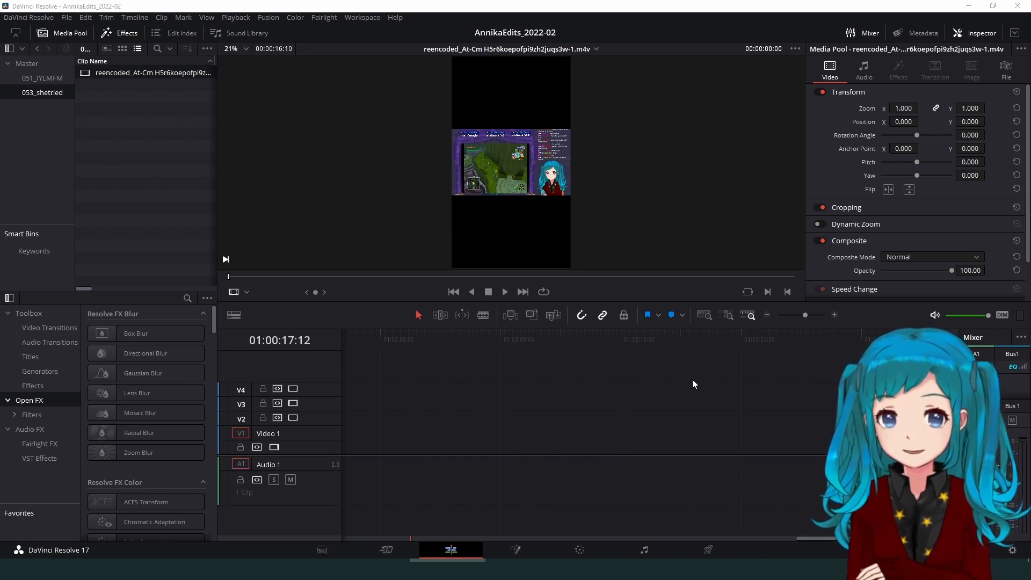
mouse_move(754, 465)
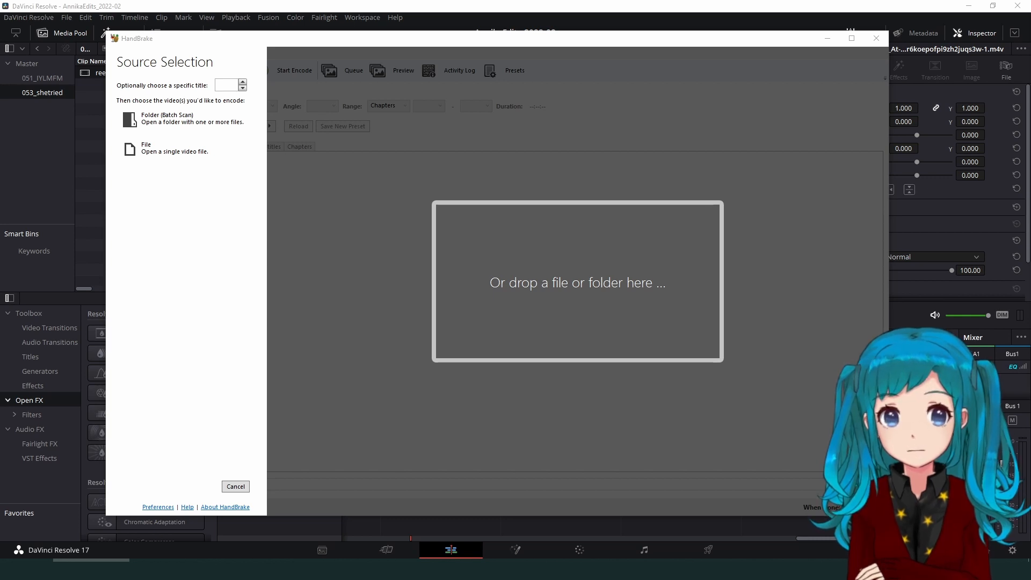
Open the stream clip as HandBrake's source and select Constant Framerate at 30 FPS
left_click(146, 148)
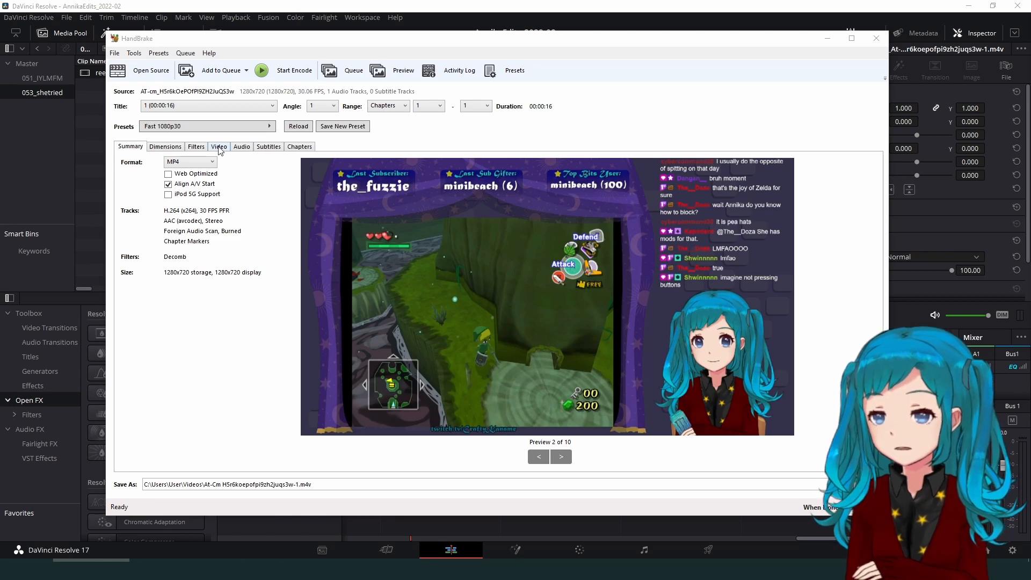
left_click(220, 146)
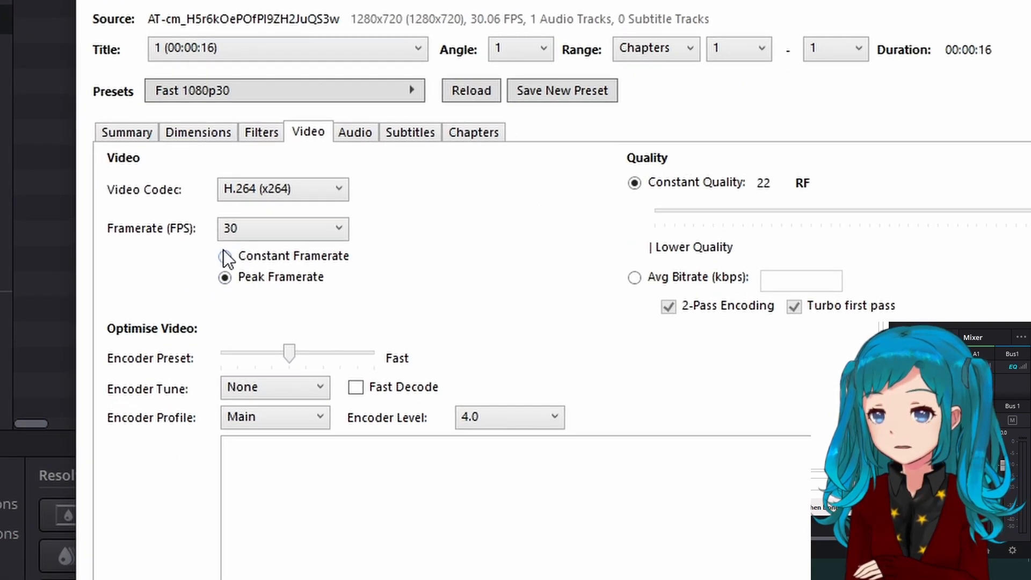
left_click(225, 256)
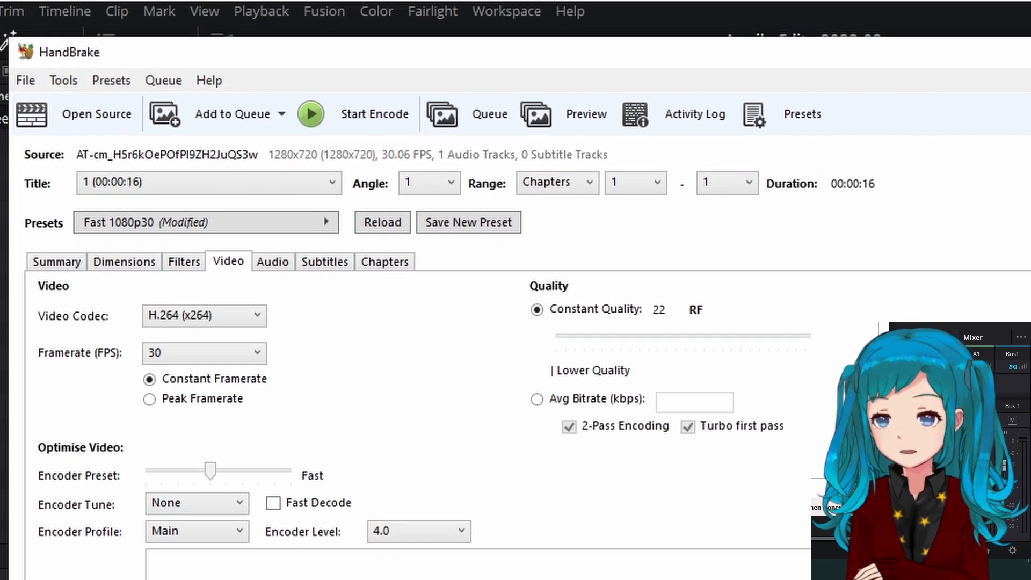
left_click(850, 38)
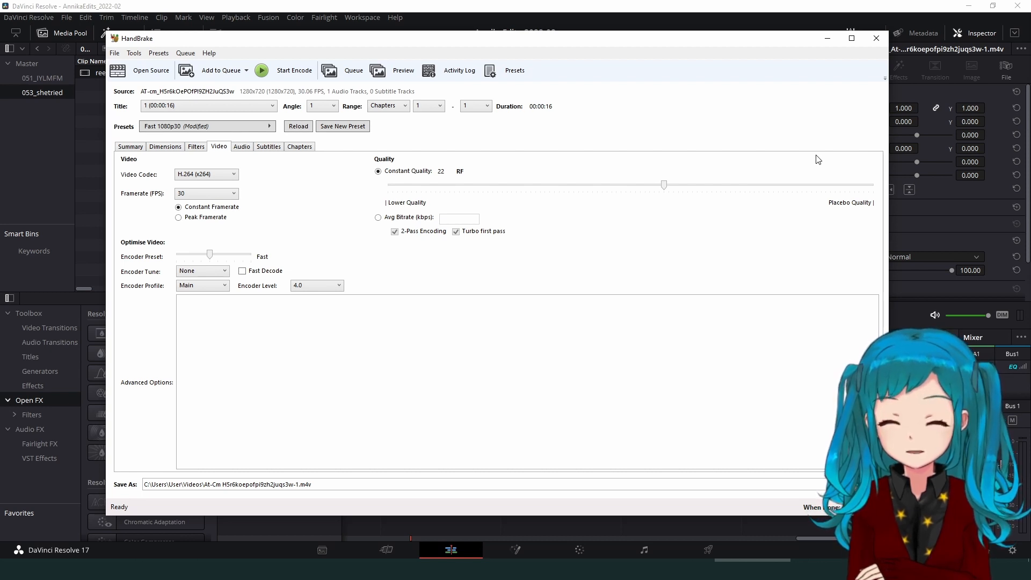
mouse_move(828, 159)
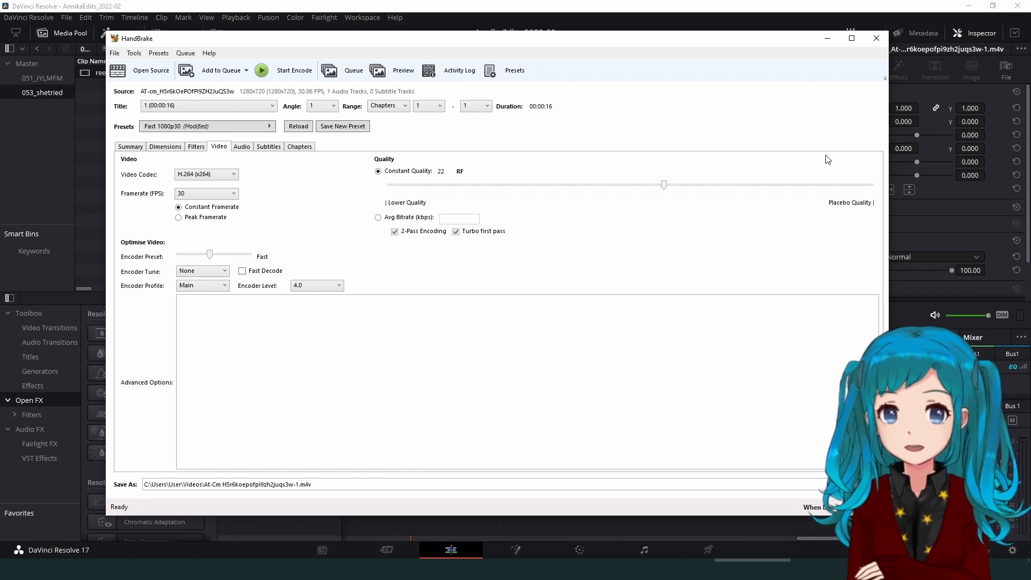
Back in Resolve, choose Create New Timeline Using Selected Clips on the re-encoded clip
left_click(876, 38)
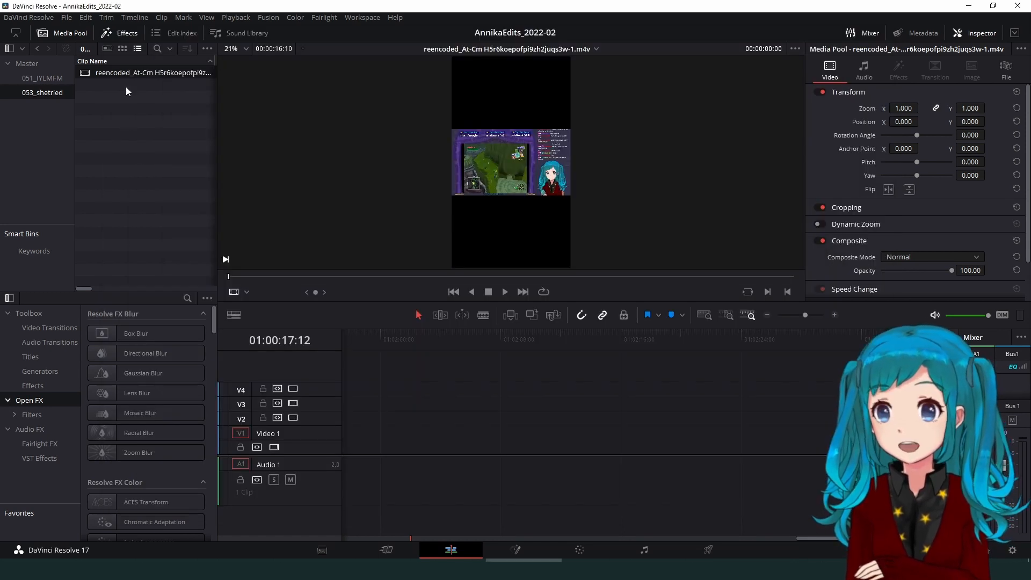
right_click(153, 73)
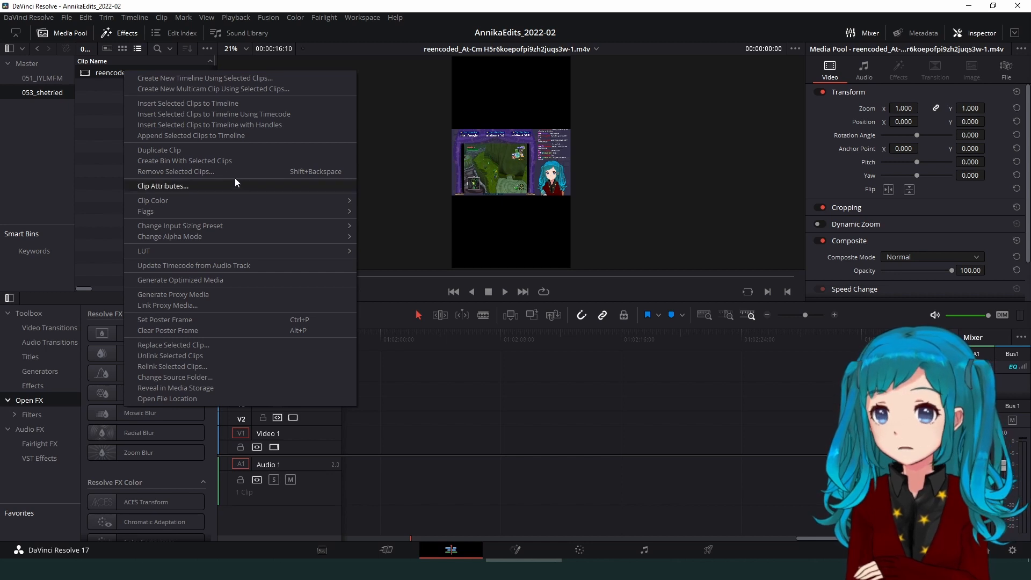
mouse_move(207, 81)
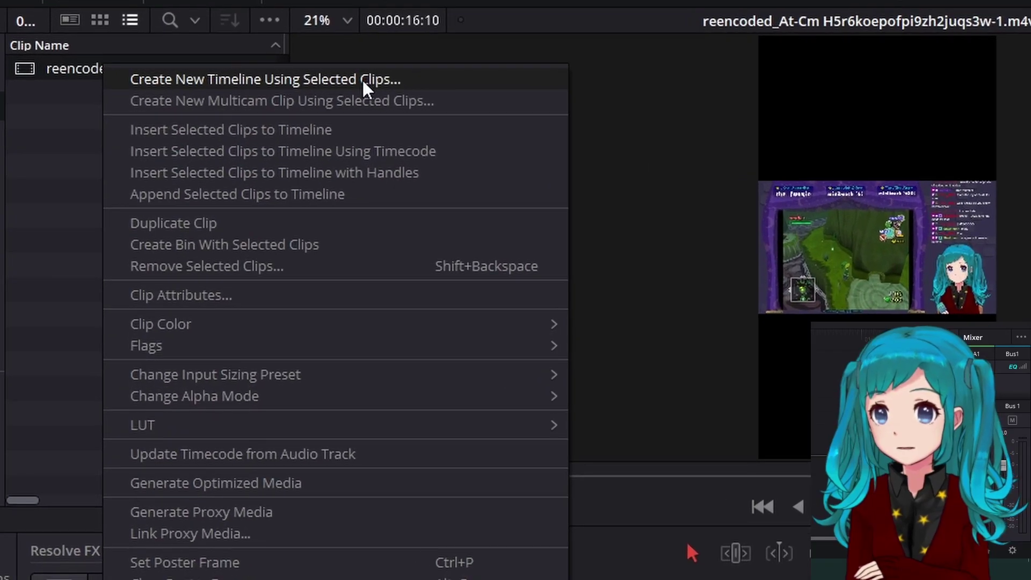
left_click(264, 79)
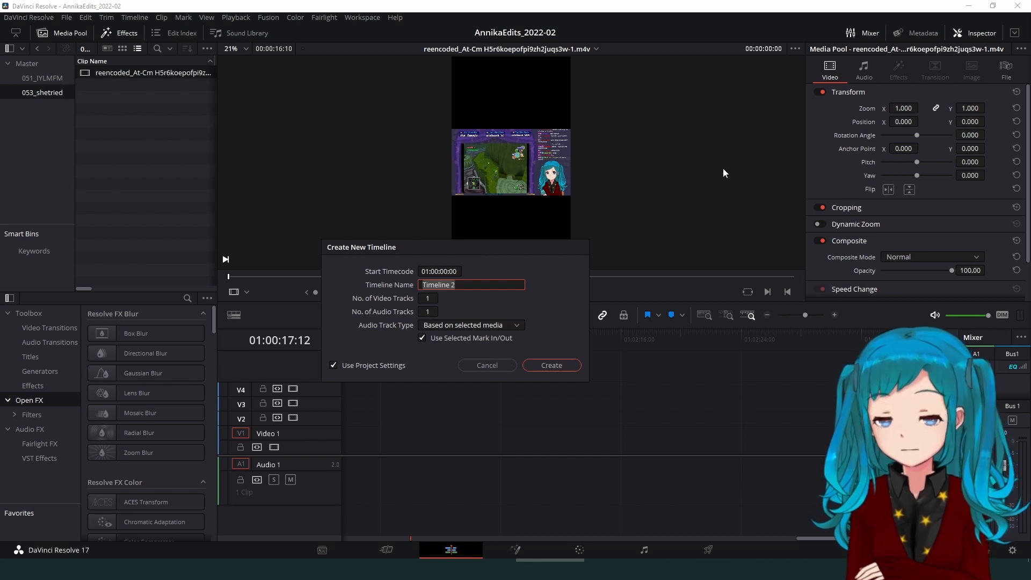
mouse_move(450, 357)
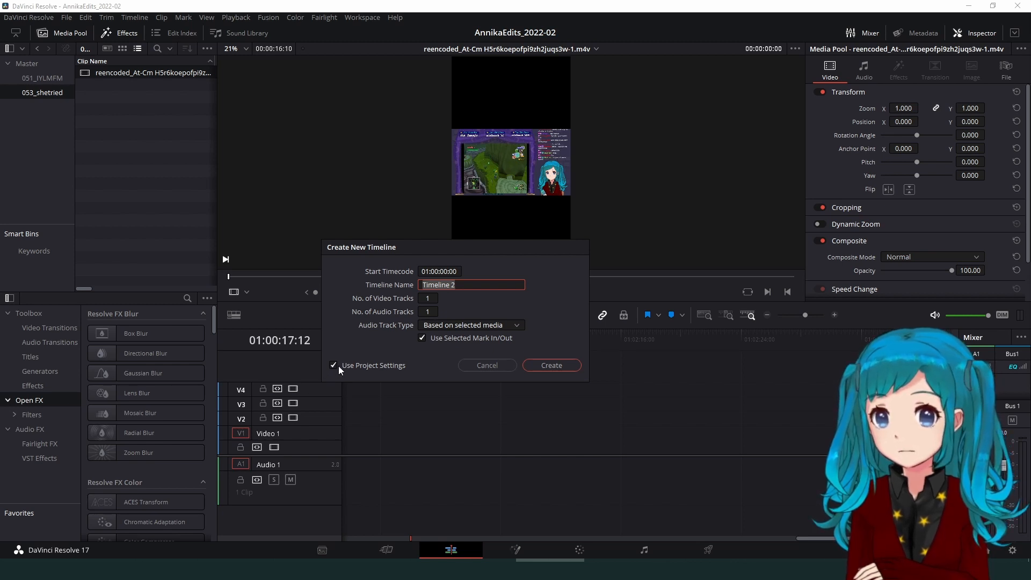
Untick Use Project Settings and create Timeline 2 at 1080x1920 resolution and 30 fps
left_click(334, 365)
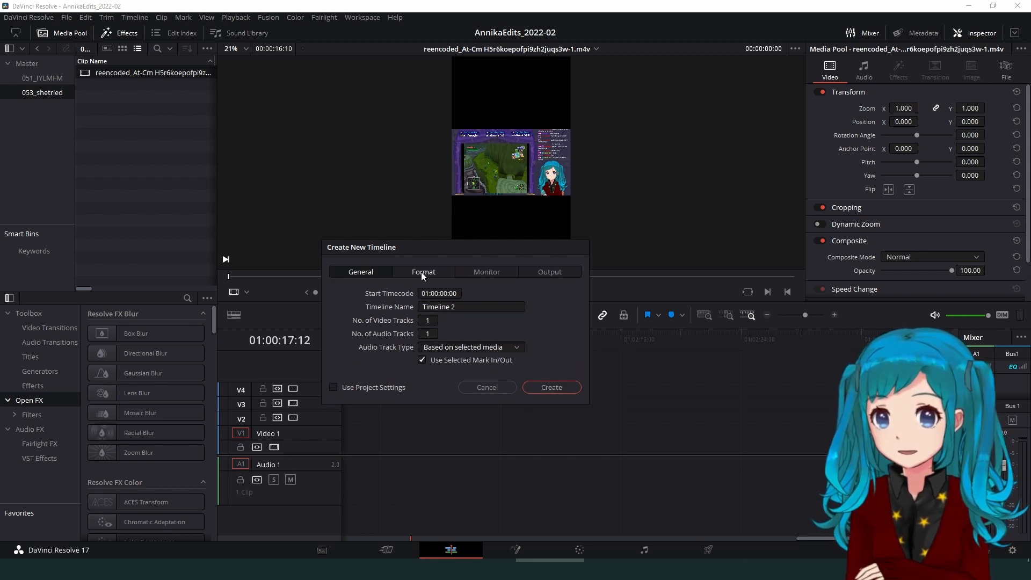
left_click(424, 271)
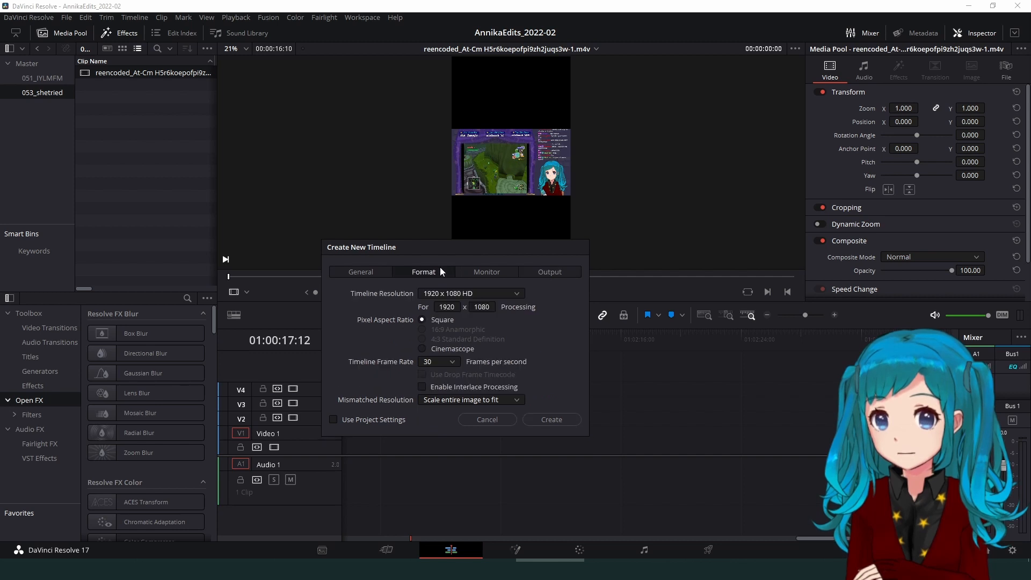
mouse_move(396, 317)
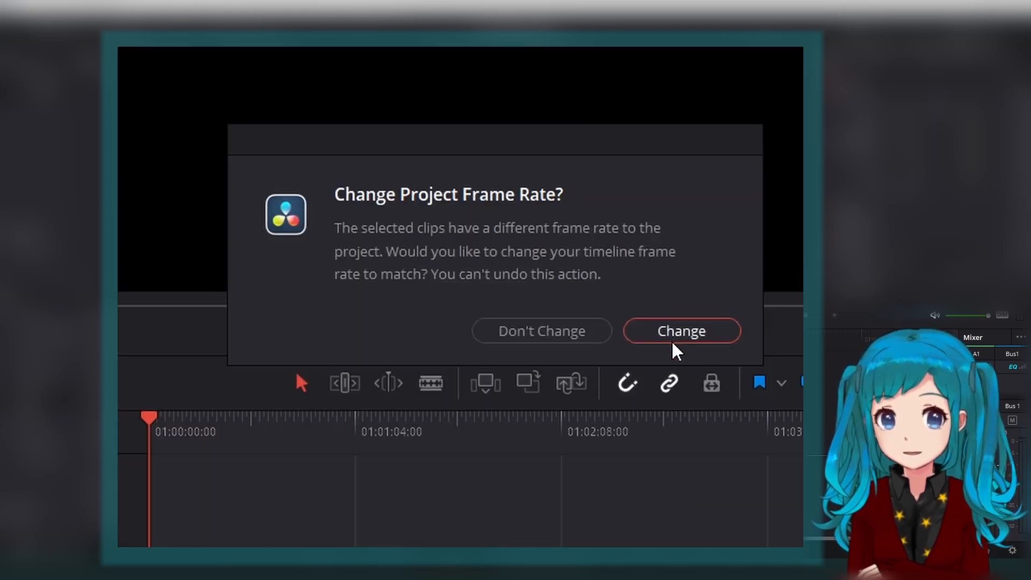
left_click(680, 331)
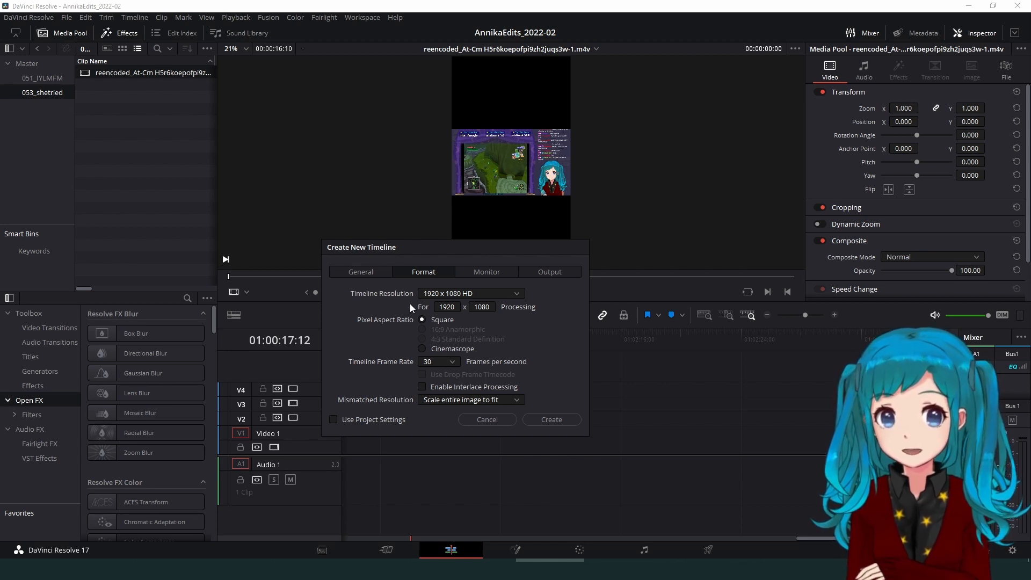
mouse_move(452, 364)
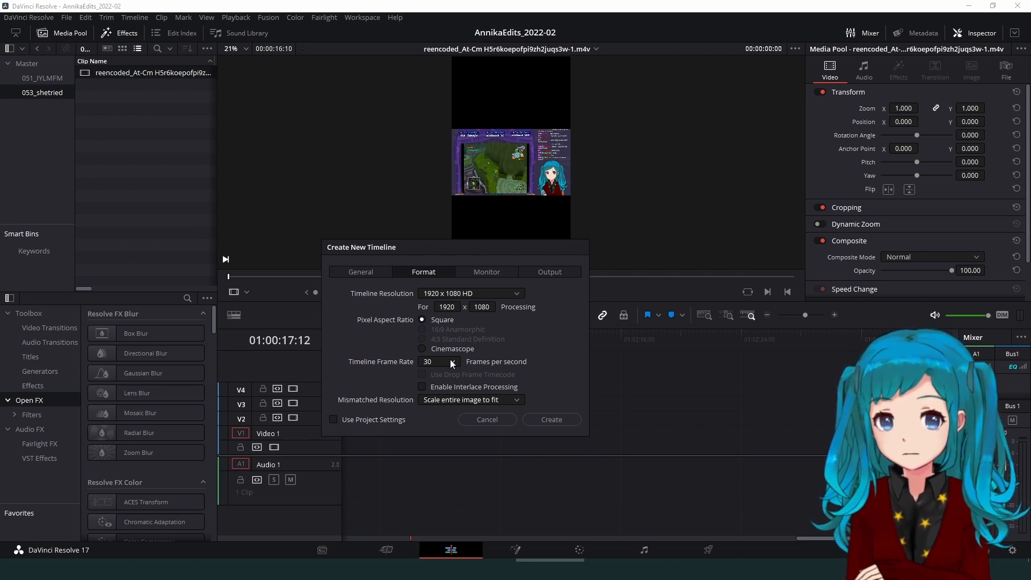
left_click(437, 361)
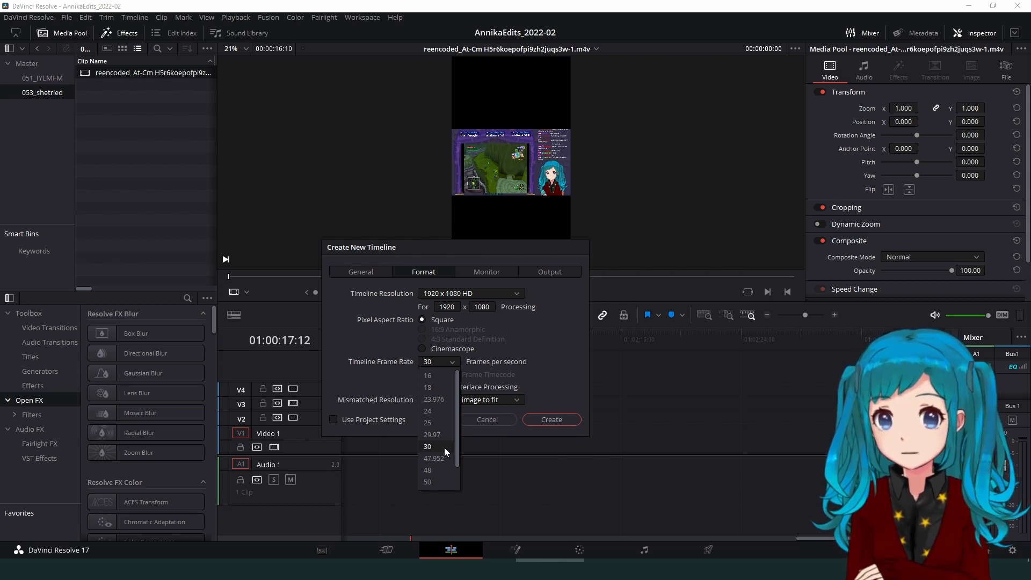
left_click(428, 447)
type("1920")
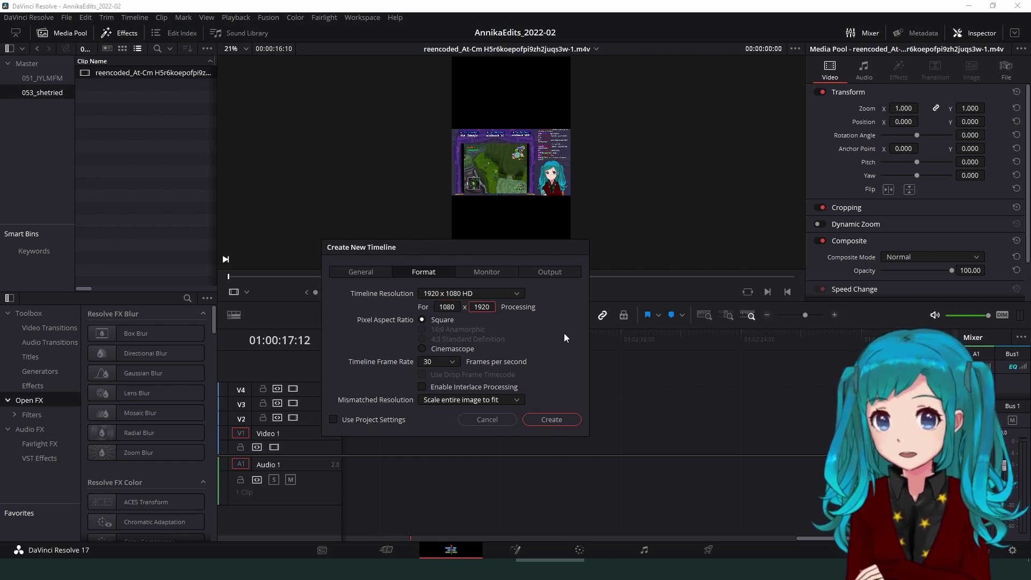
left_click(551, 419)
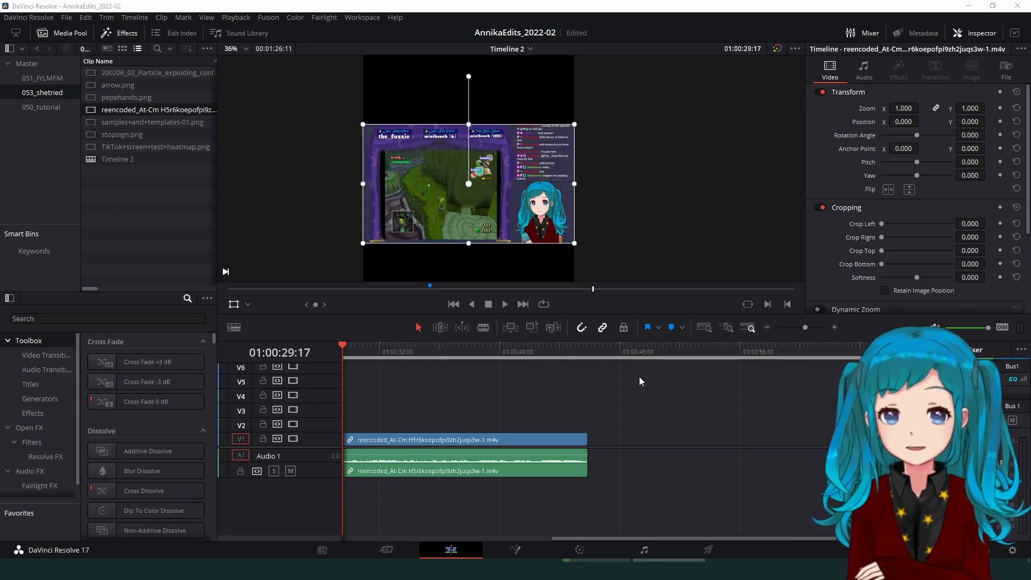
Alt-drag the stream clip from V1 onto V2 to duplicate it
key("alt")
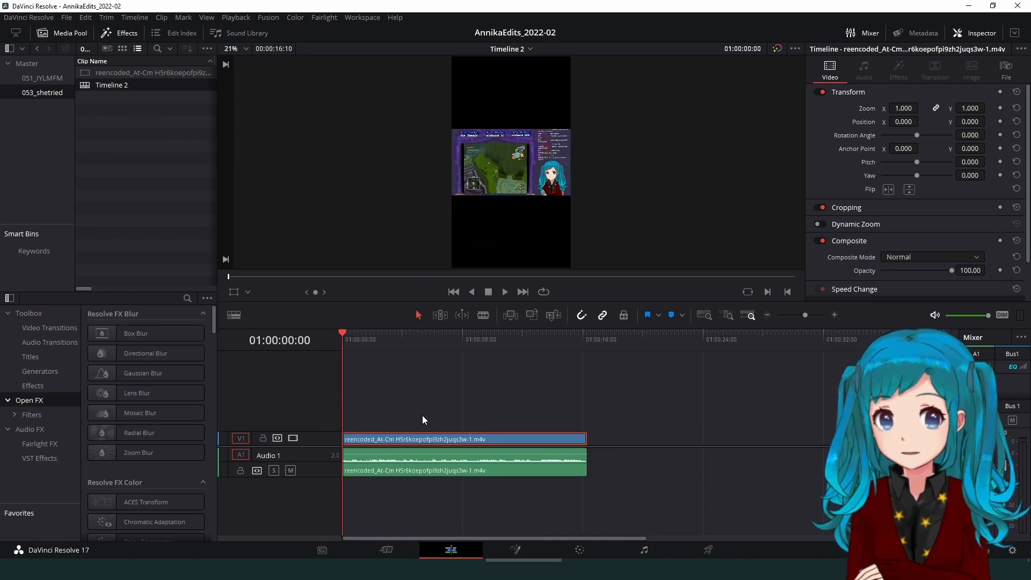
mouse_move(388, 446)
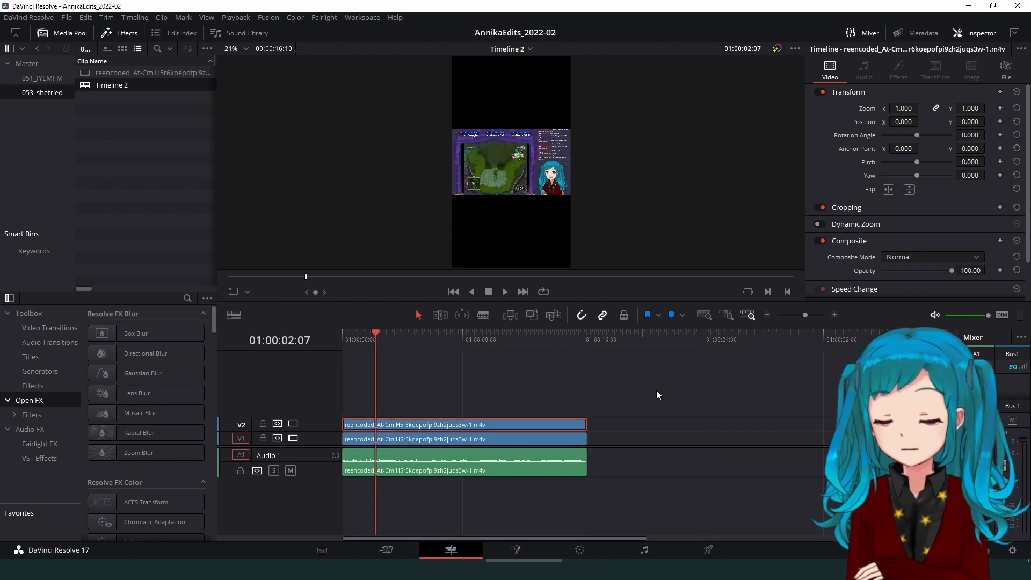
mouse_move(832, 173)
type("-107.000")
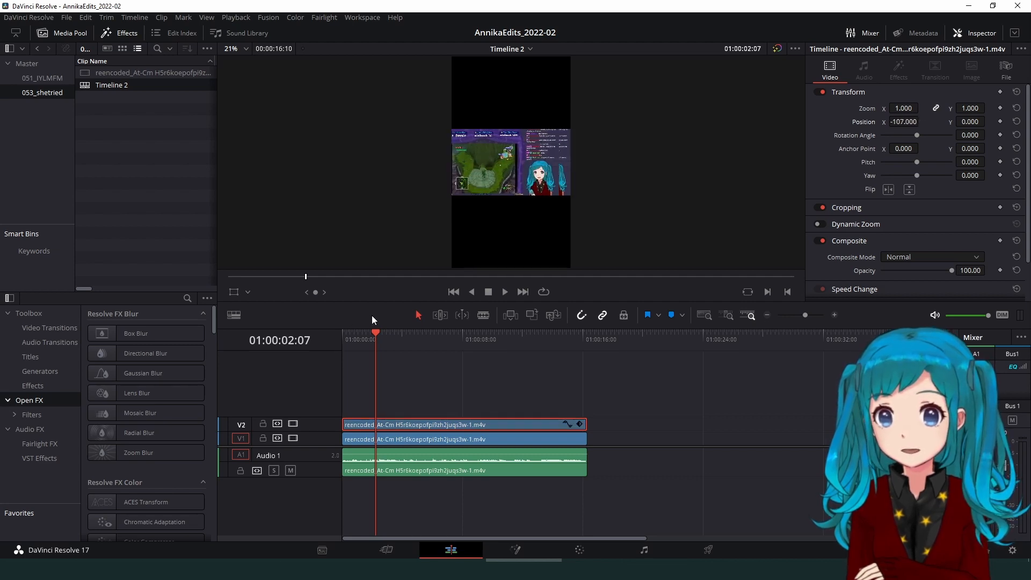
mouse_move(237, 299)
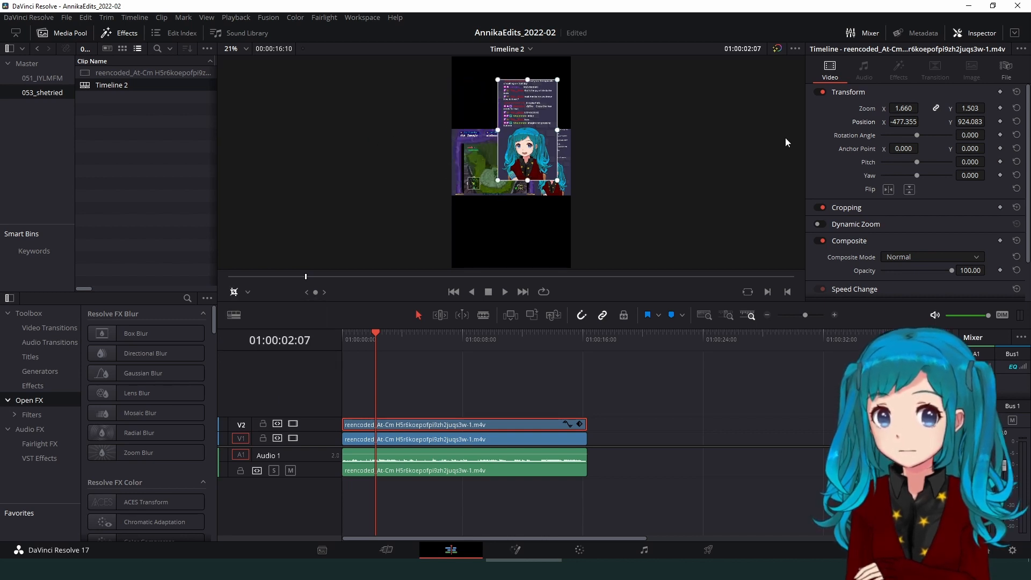
Set Inspector Zoom and Position on V2 and V1 so gameplay sits above the avatar
scroll("down", 3)
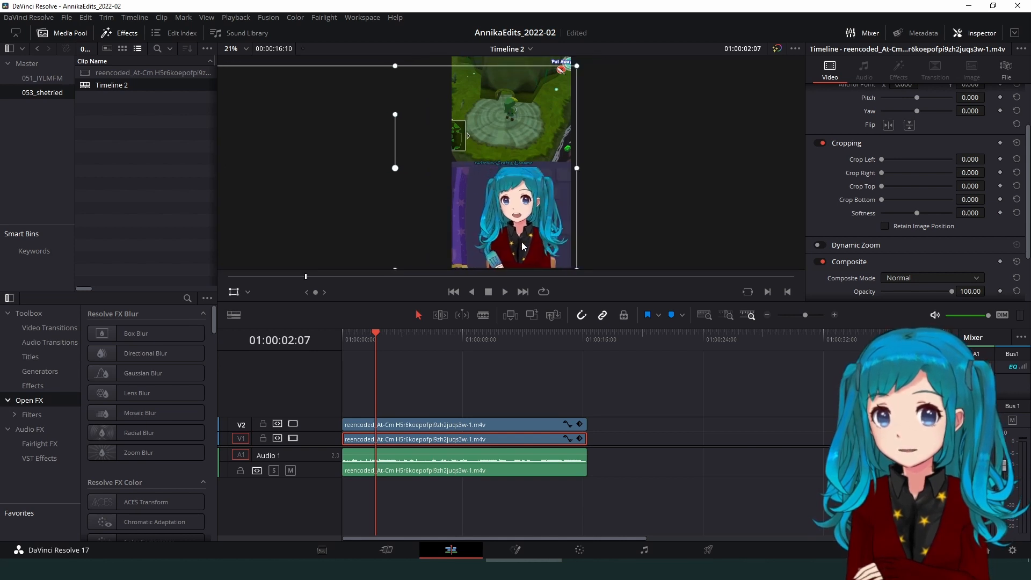
left_click(863, 68)
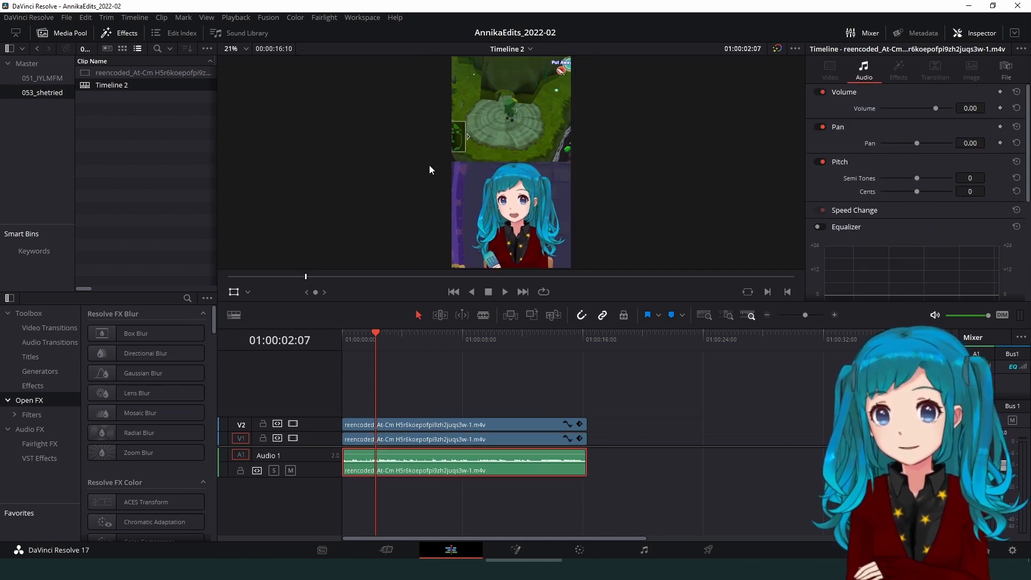
mouse_move(478, 158)
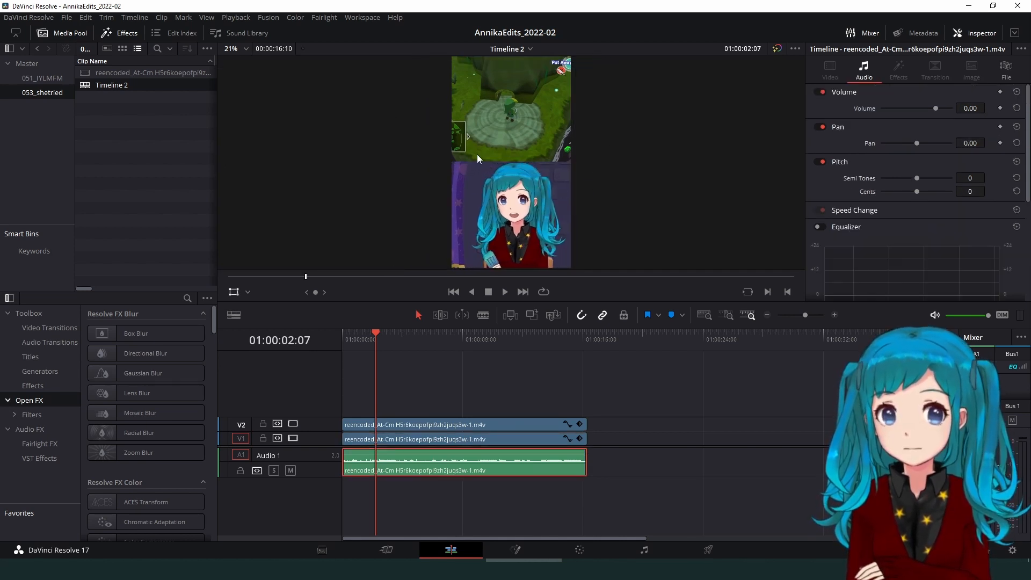
mouse_move(459, 173)
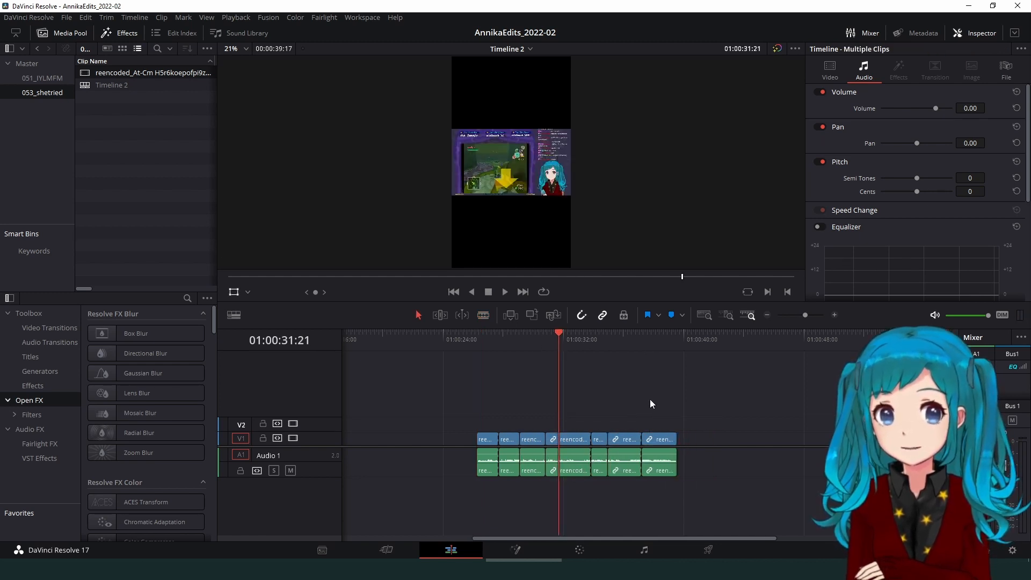
left_click(571, 439)
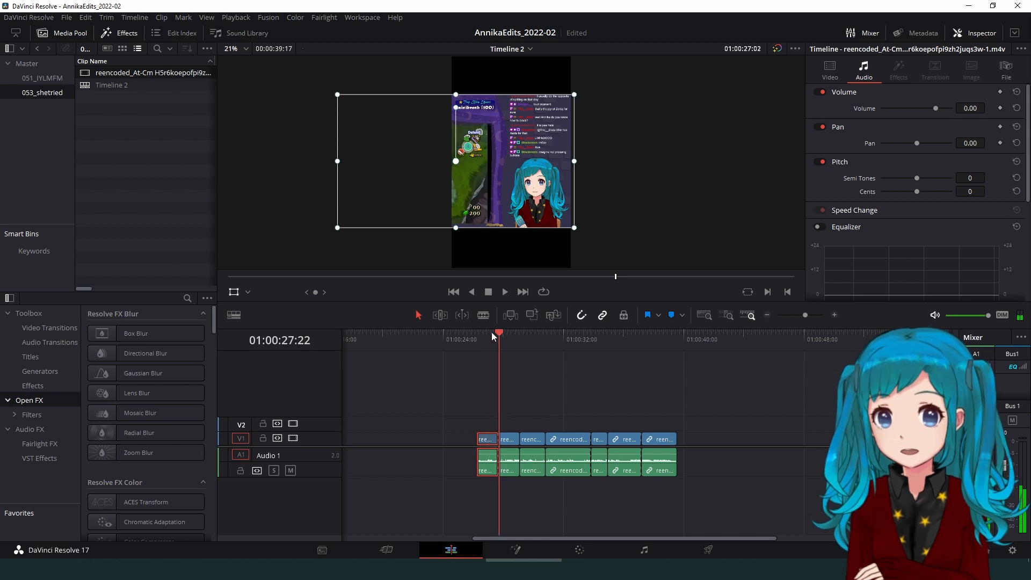
left_click(521, 340)
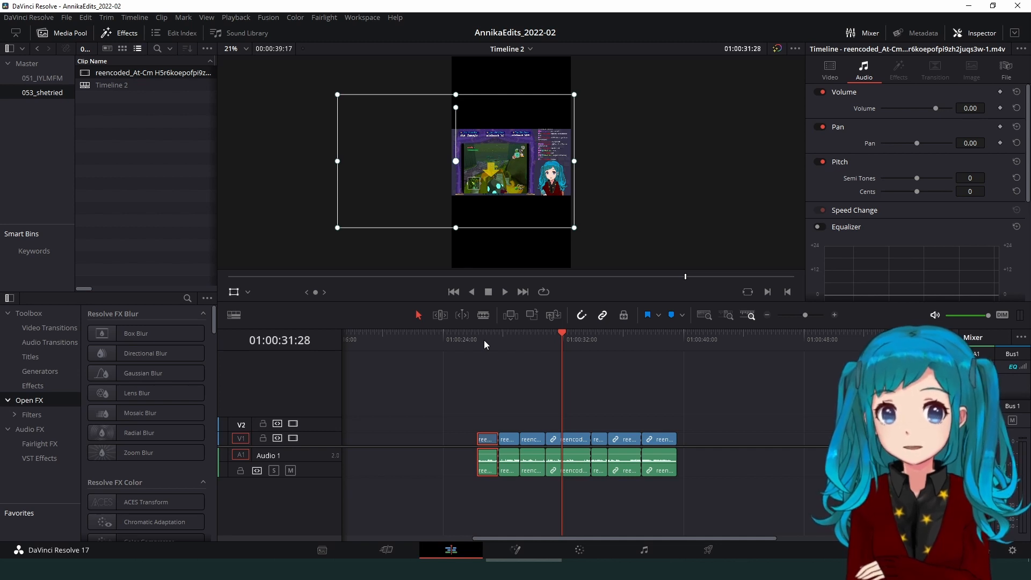
left_click(486, 340)
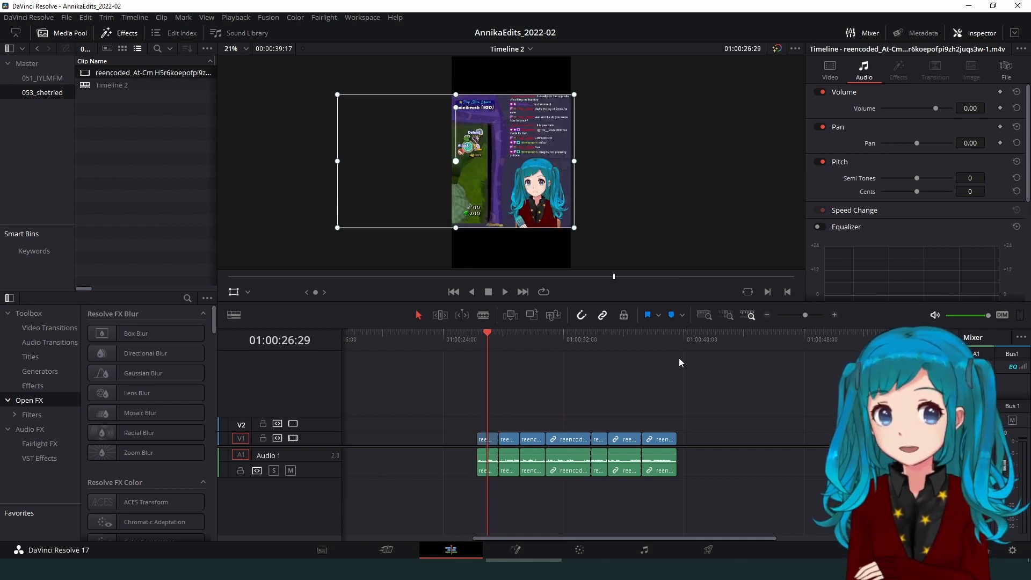
mouse_move(702, 428)
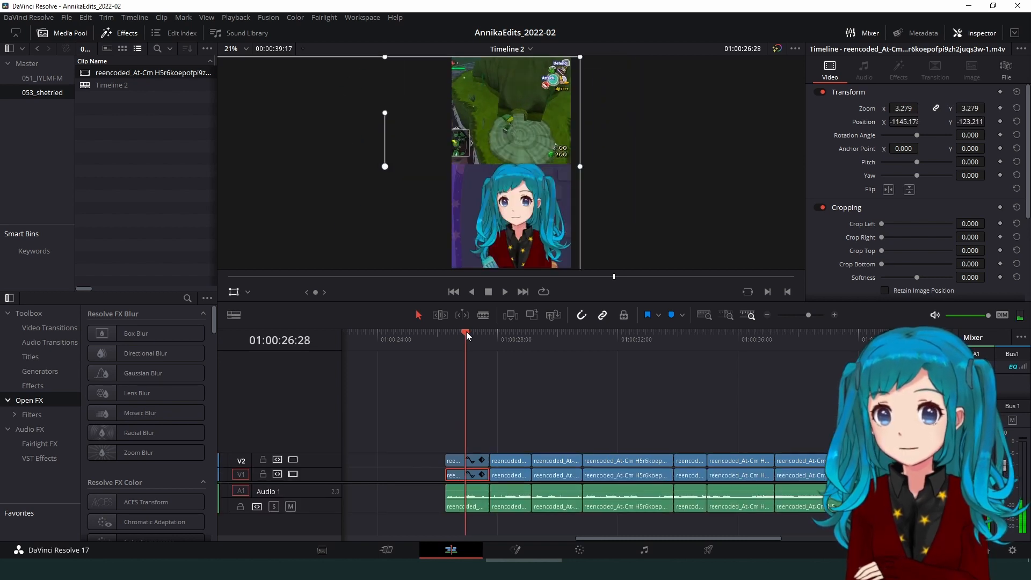
Preview later cuts' framing, then select the first framed V2 game clip to copy
left_click(492, 335)
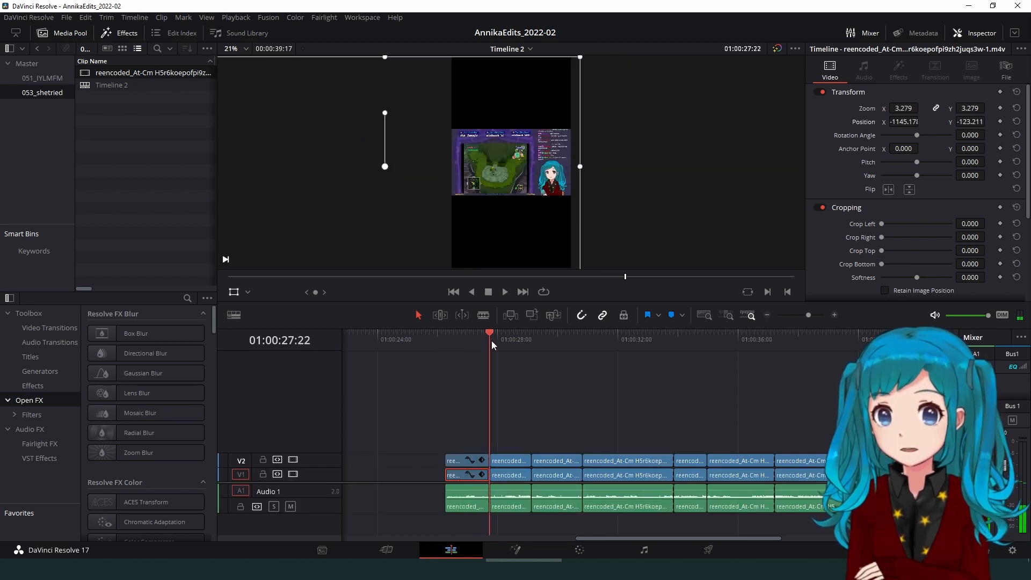
left_click(644, 340)
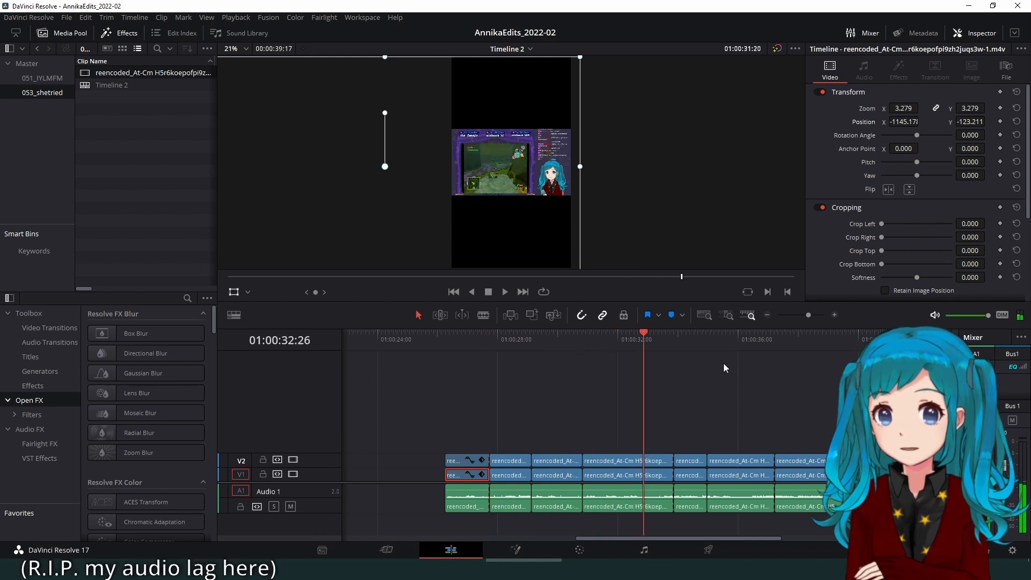
left_click(460, 340)
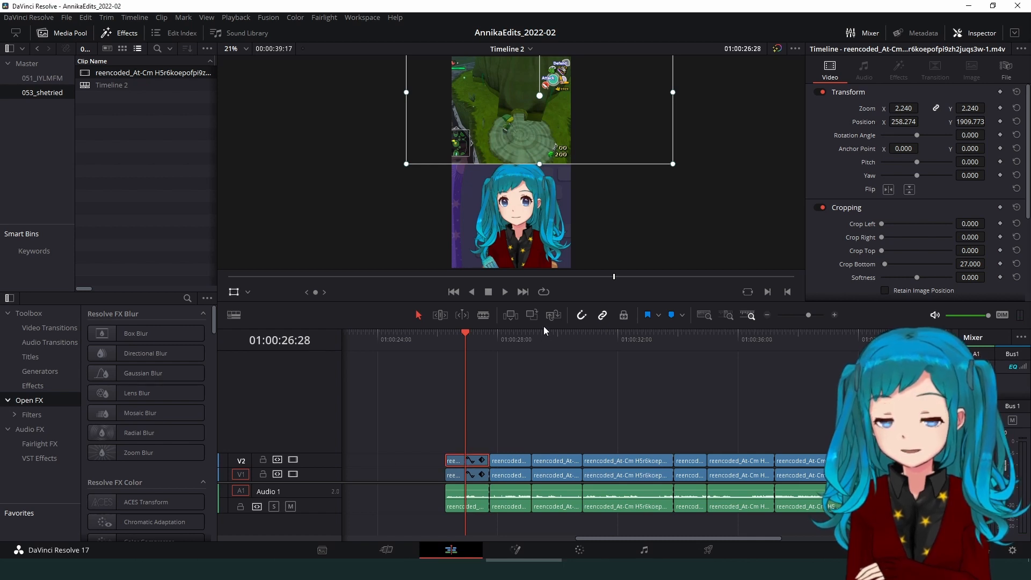
mouse_move(500, 434)
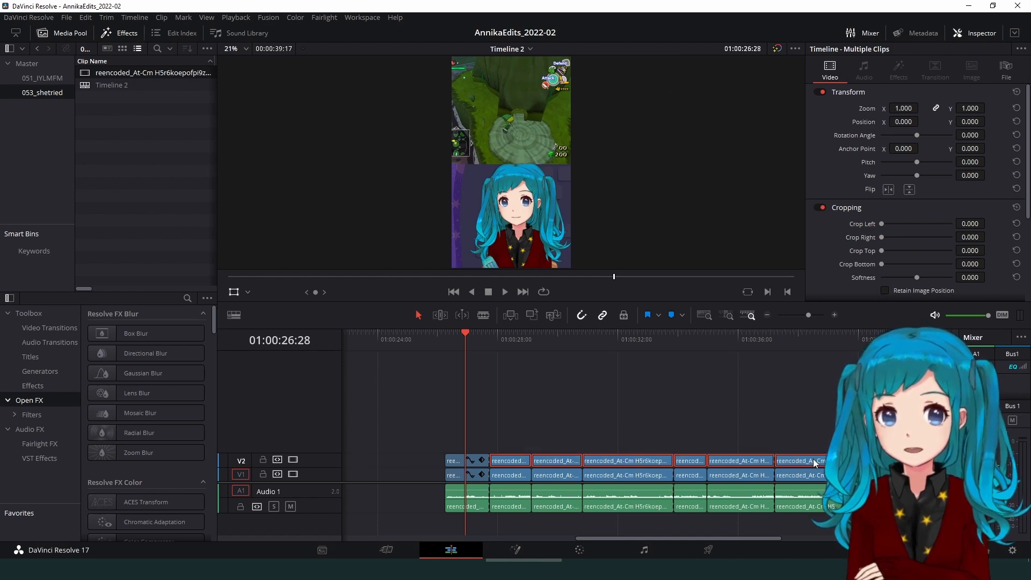
Paste Attributes with Zoom and Position onto the six selected game cuts
right_click(801, 461)
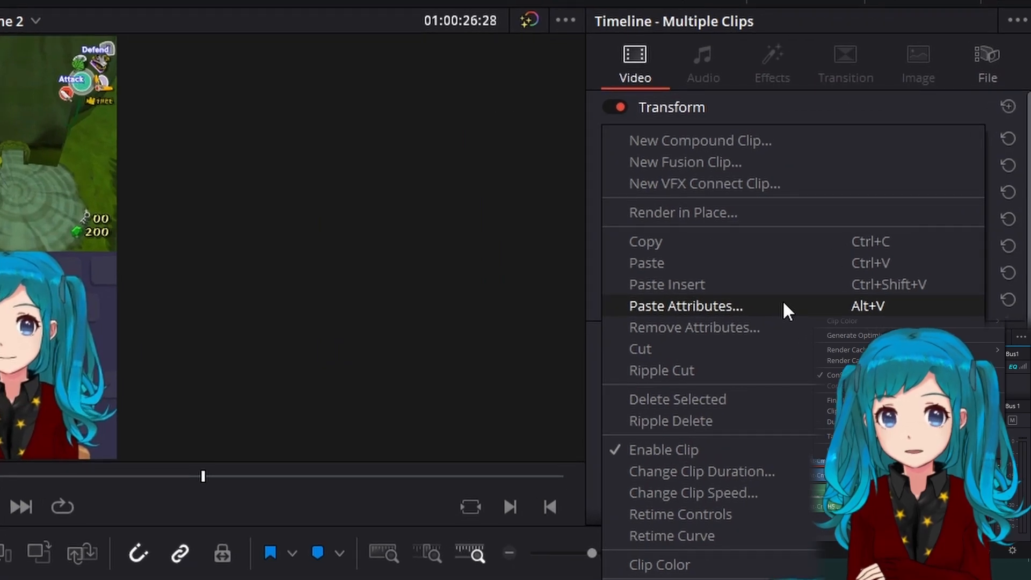
left_click(685, 306)
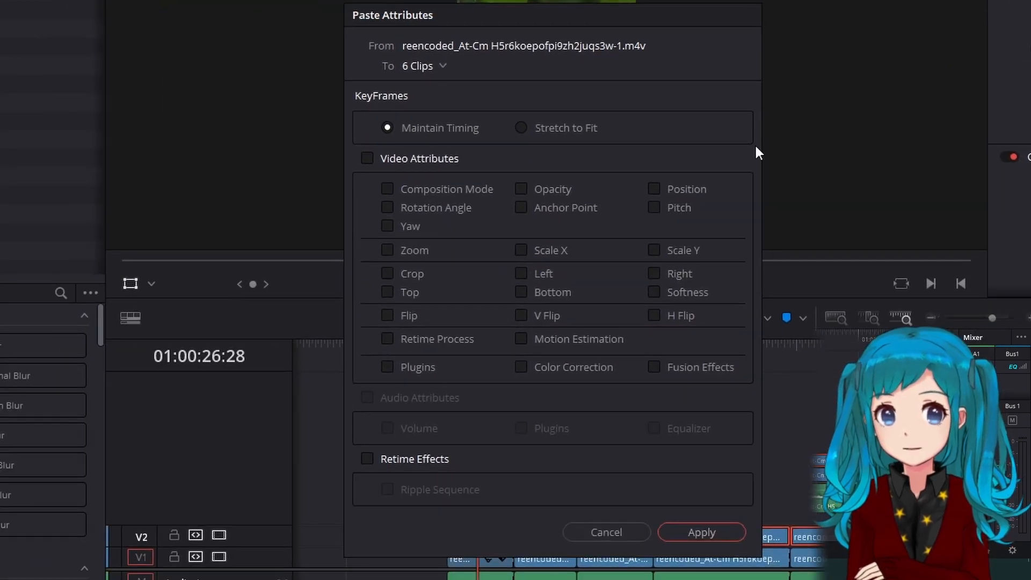
mouse_move(551, 240)
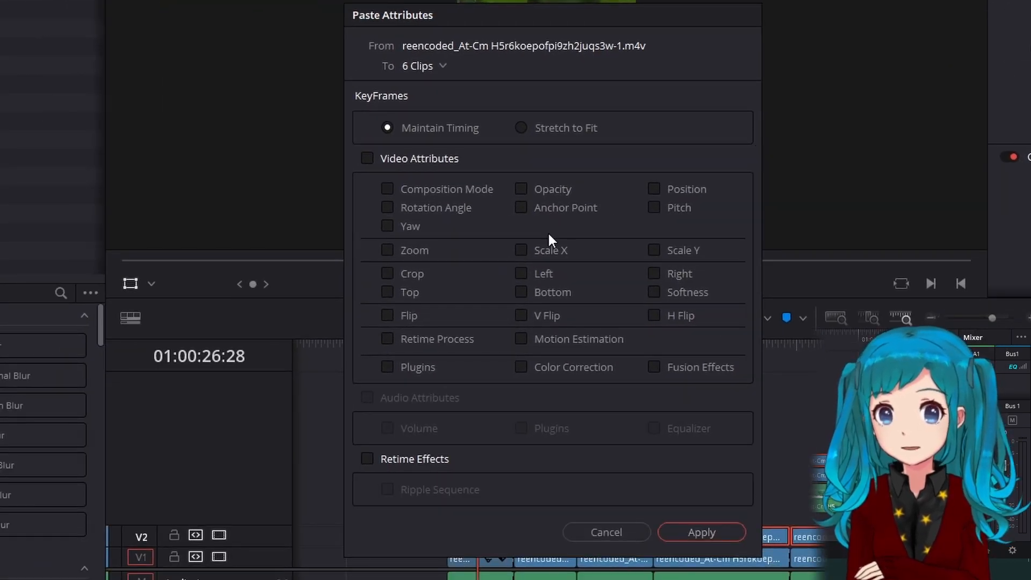
left_click(367, 158)
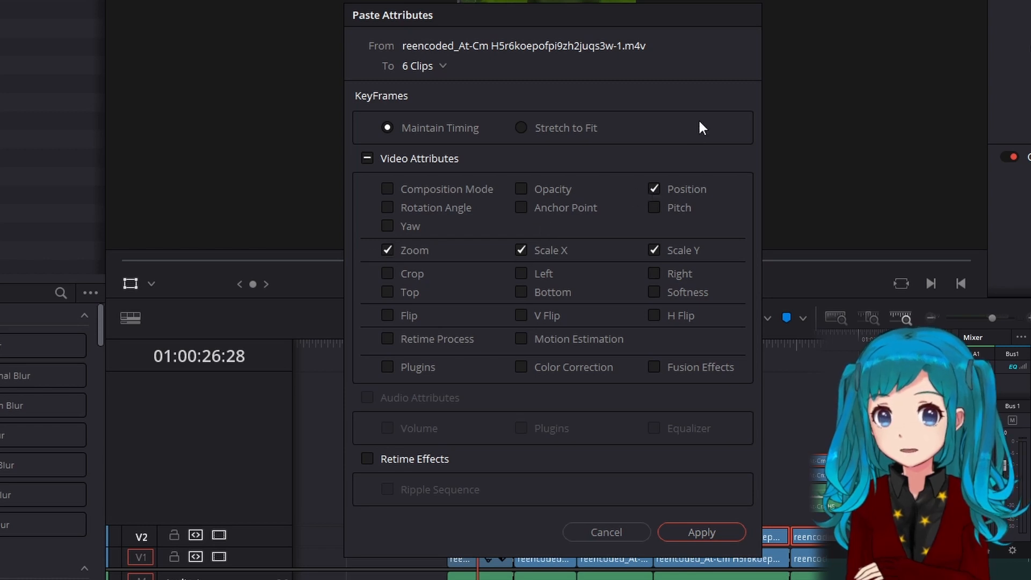
mouse_move(861, 257)
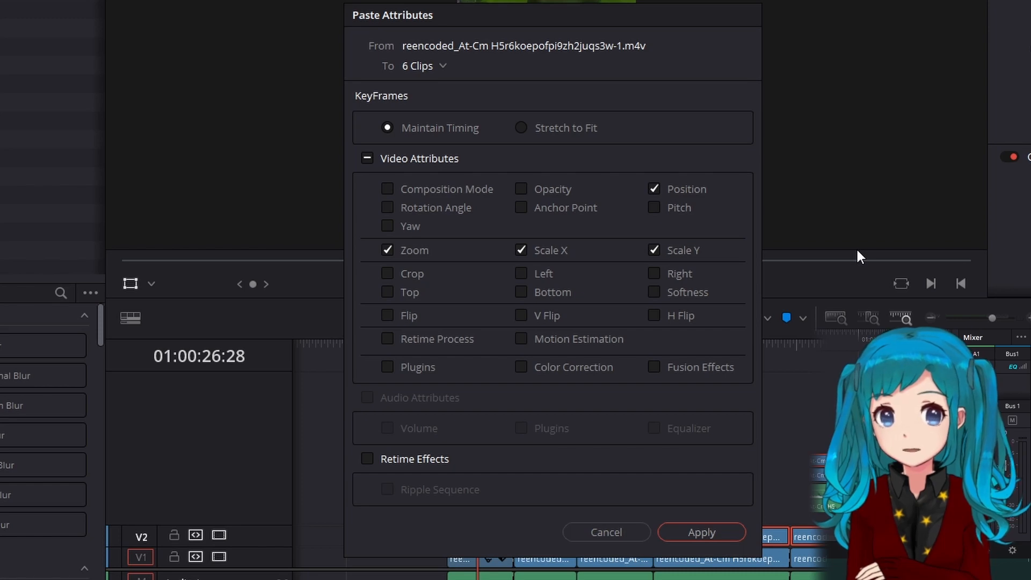
left_click(701, 533)
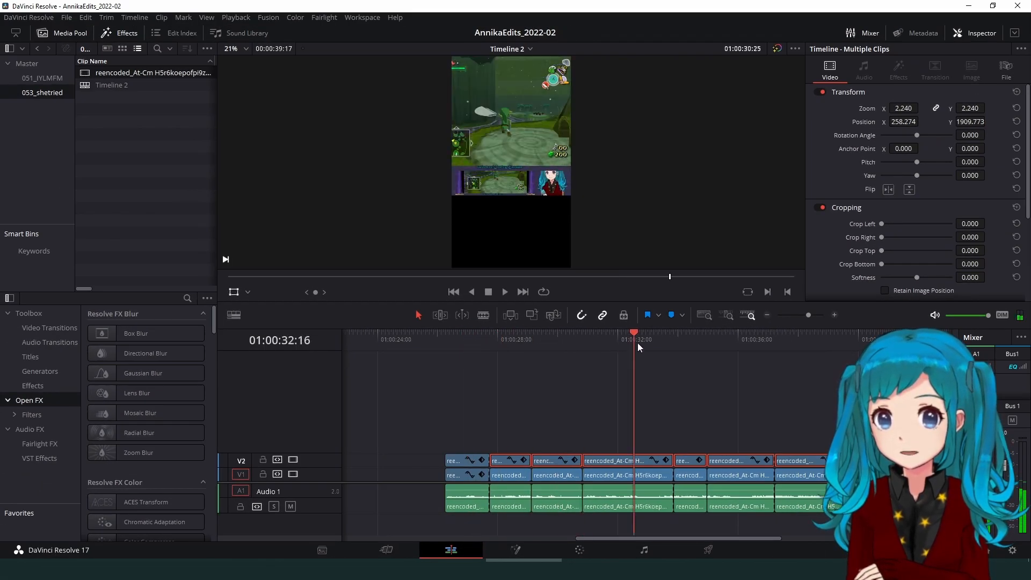
Copy the first V1 avatar clip's framing and select the other V1 cuts for pasting
left_click(592, 332)
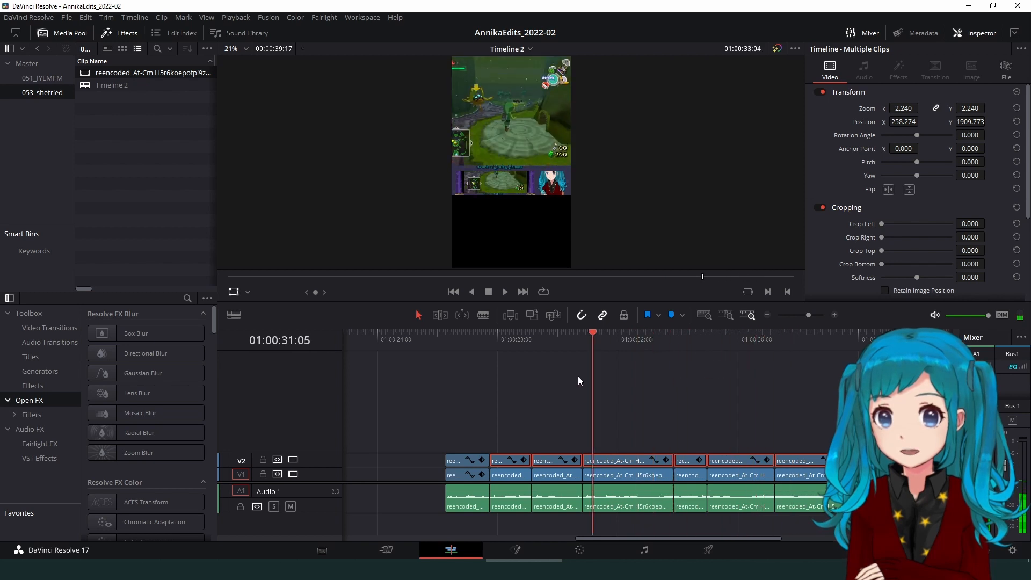
left_click(475, 332)
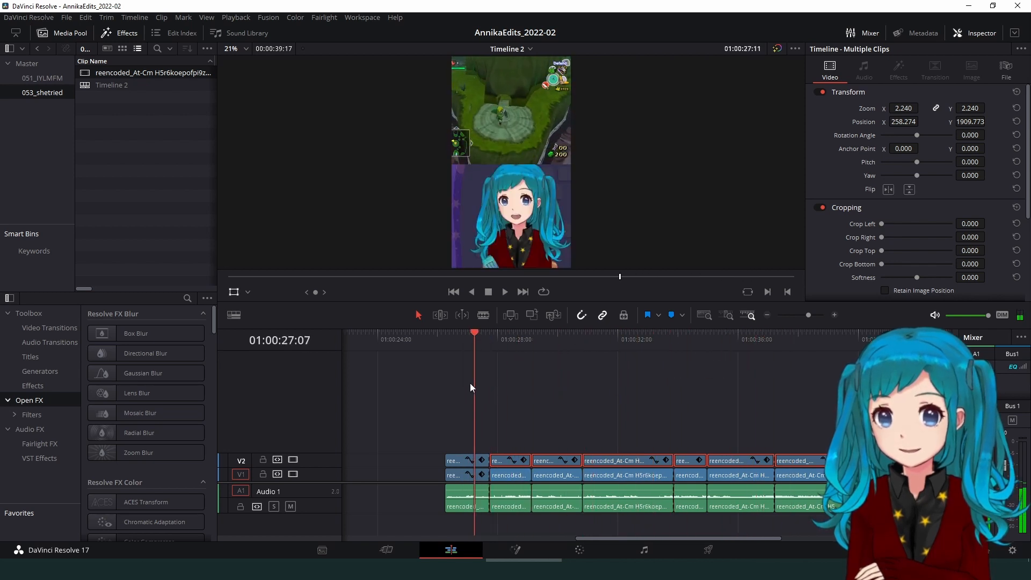
left_click(459, 460)
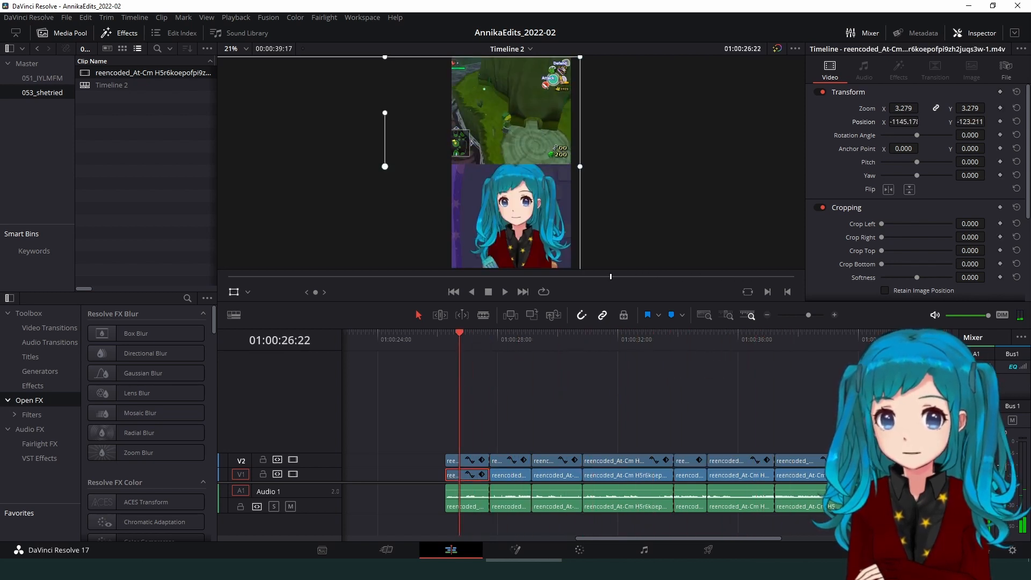
left_click(572, 332)
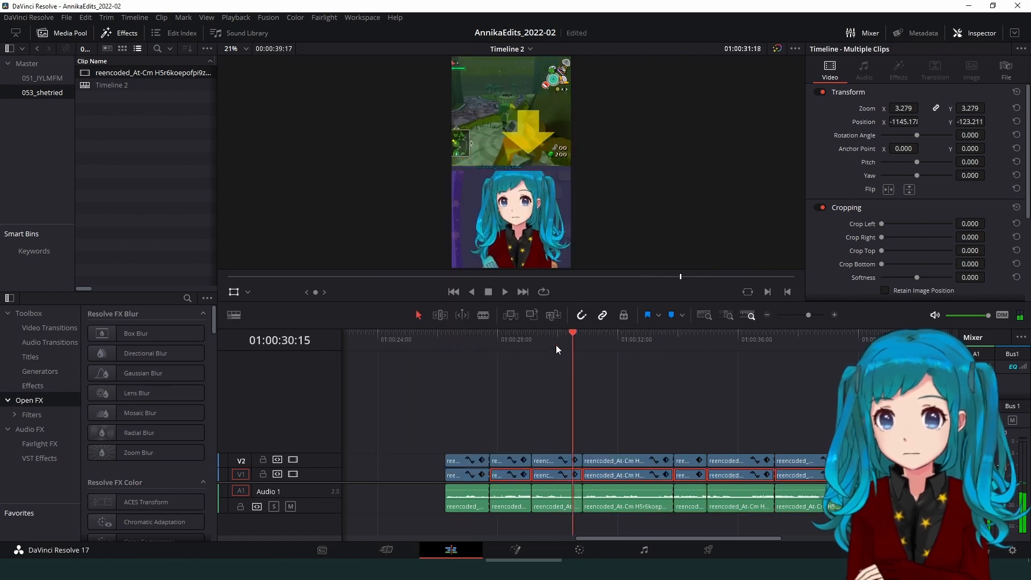
left_click(503, 340)
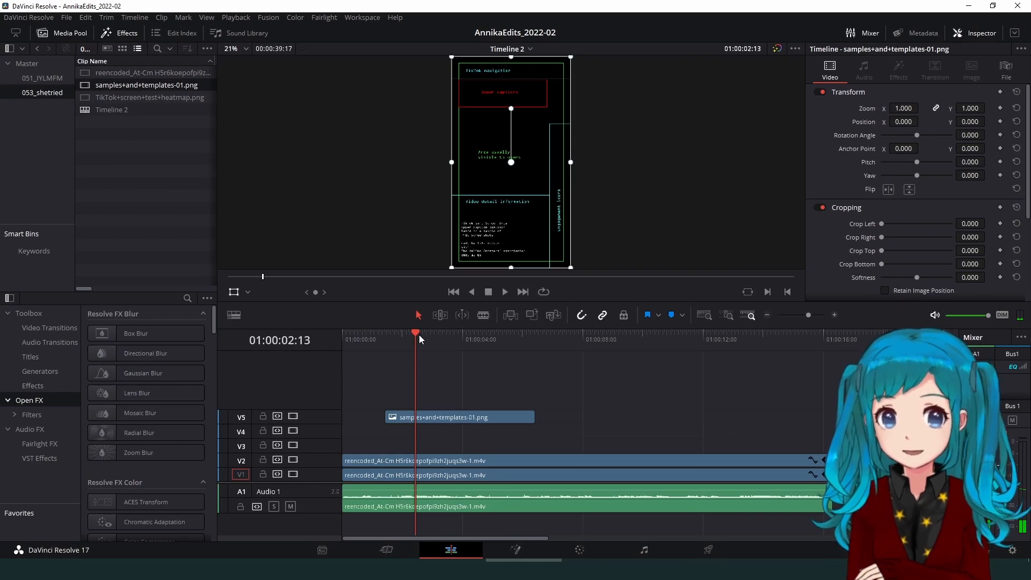
mouse_move(462, 343)
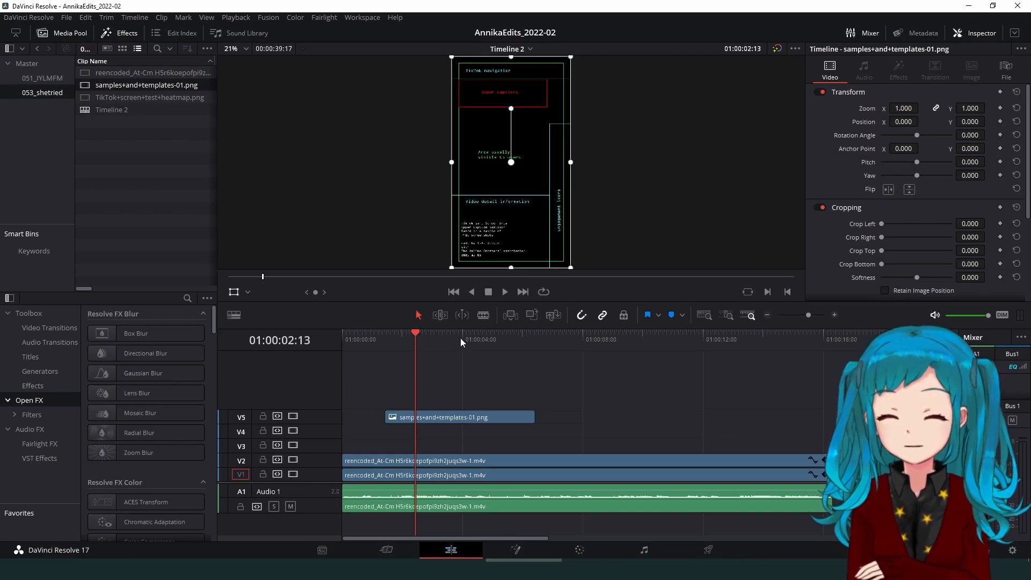
mouse_move(466, 330)
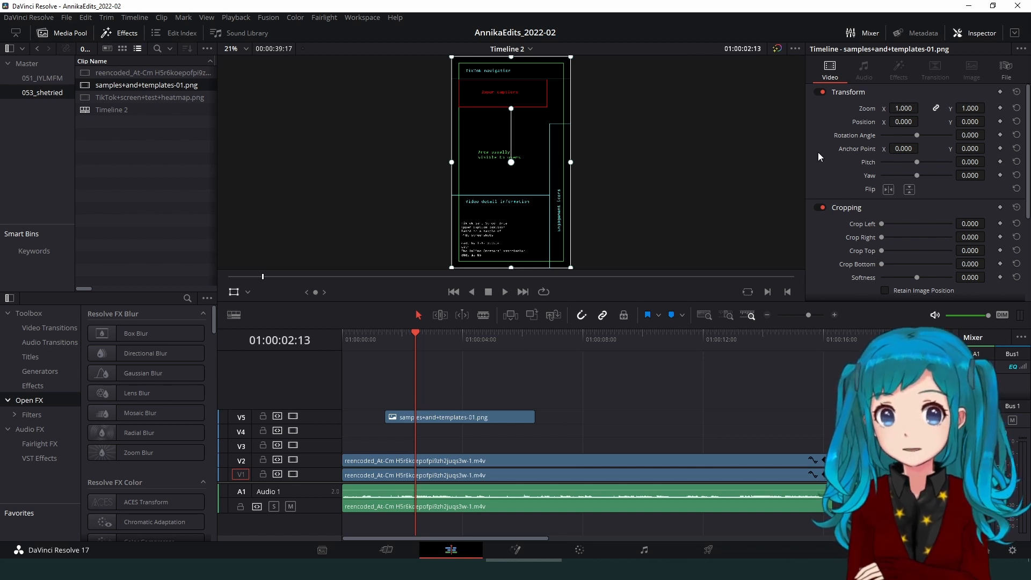
Toggle Disable Video Track on V5 to hide the 50%-opacity template overlay
scroll("down", 3)
type("50")
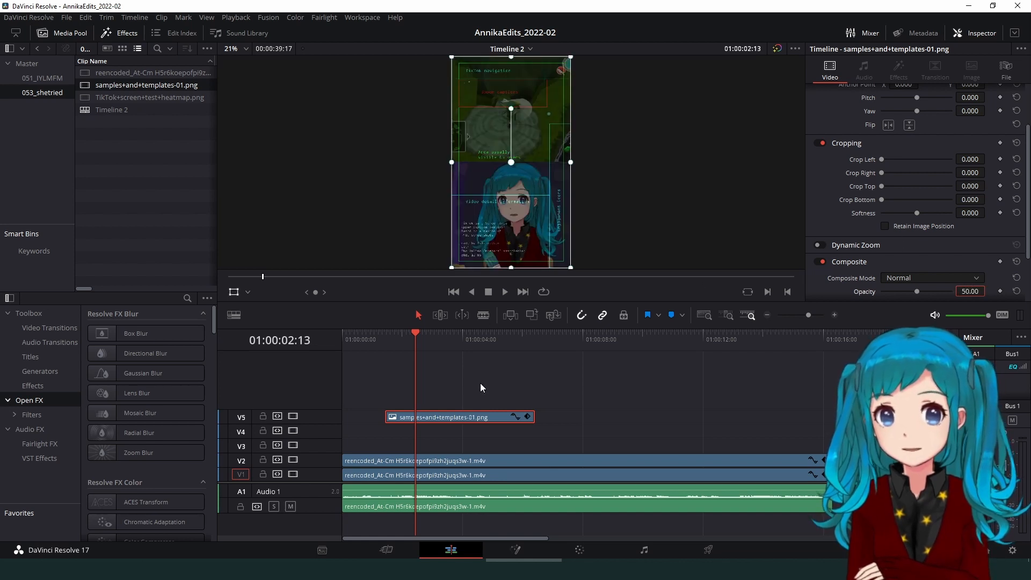
mouse_move(293, 415)
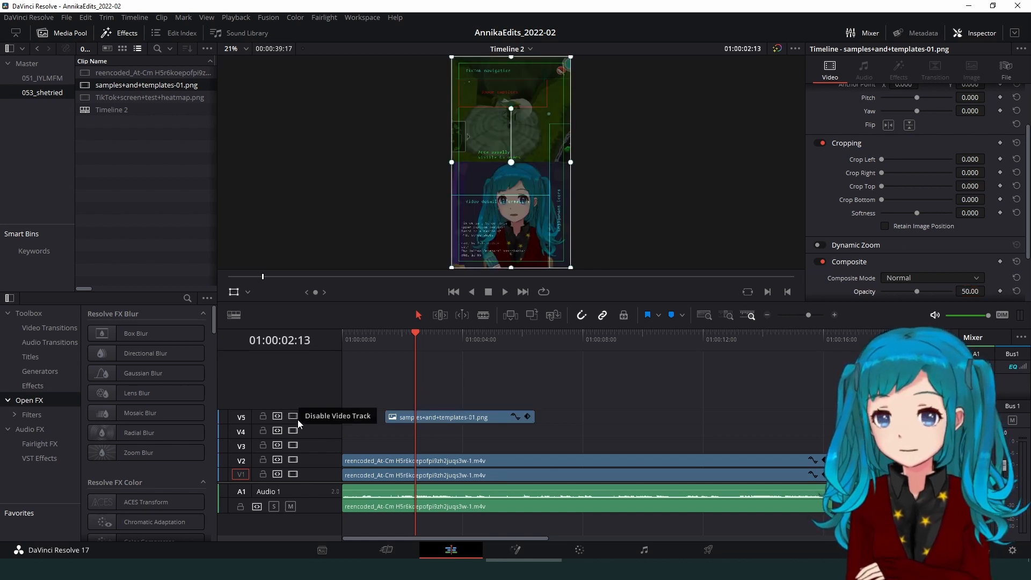
left_click(292, 417)
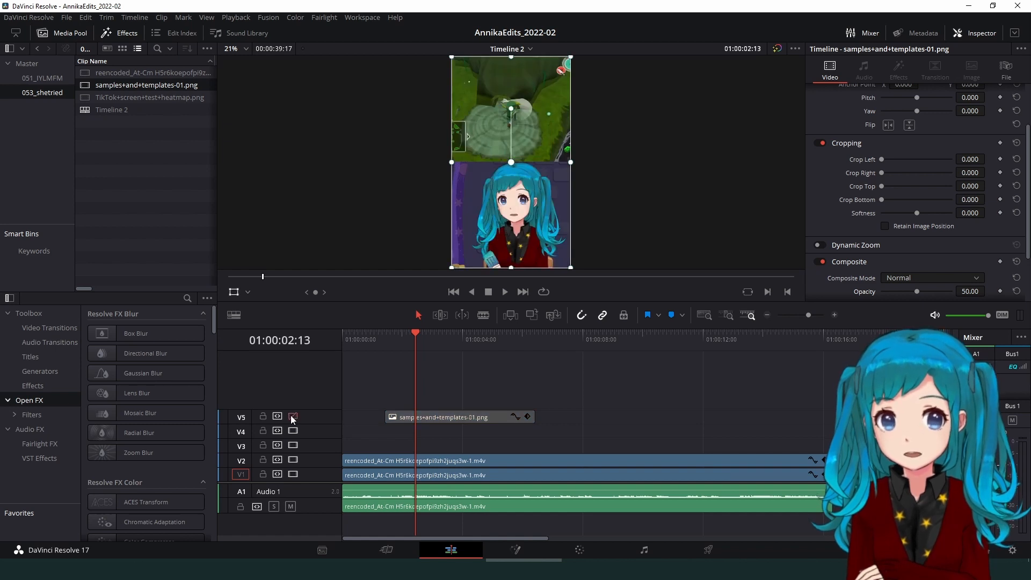
left_click(294, 417)
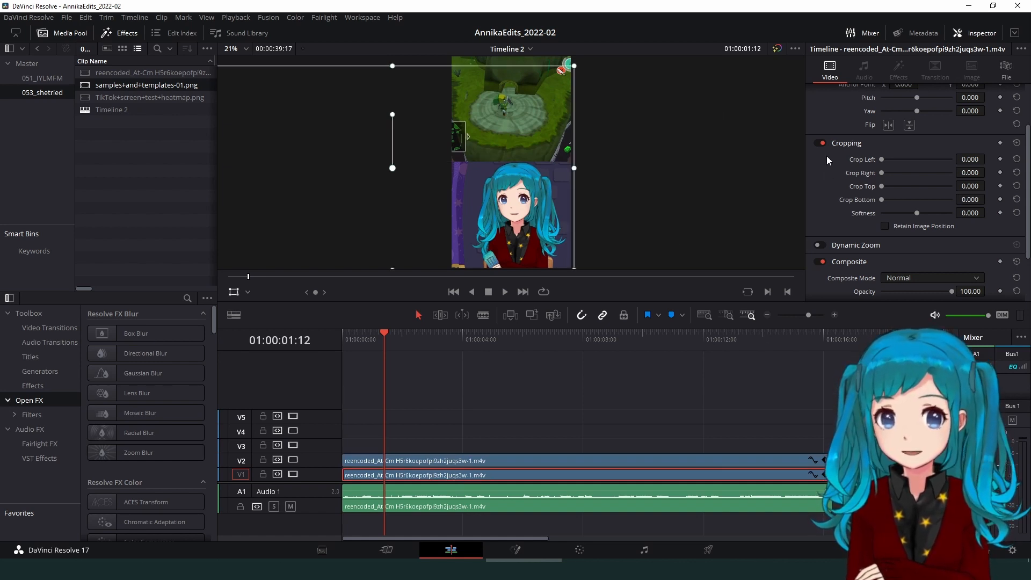
Frame the zoomed V2 copy at Zoom 4.193 so gameplay fills the top half
scroll("up", 3)
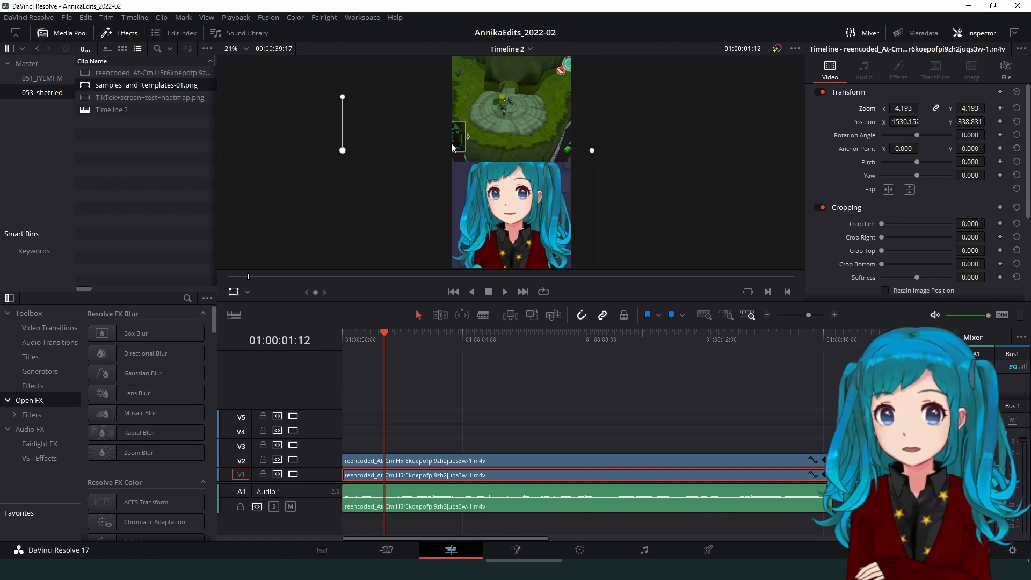
left_click(454, 291)
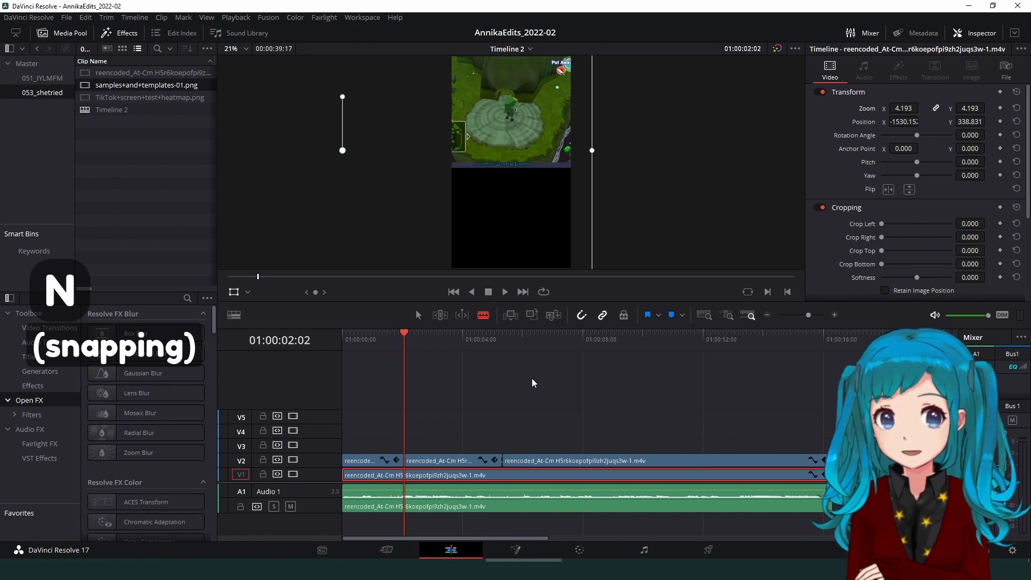
mouse_move(598, 350)
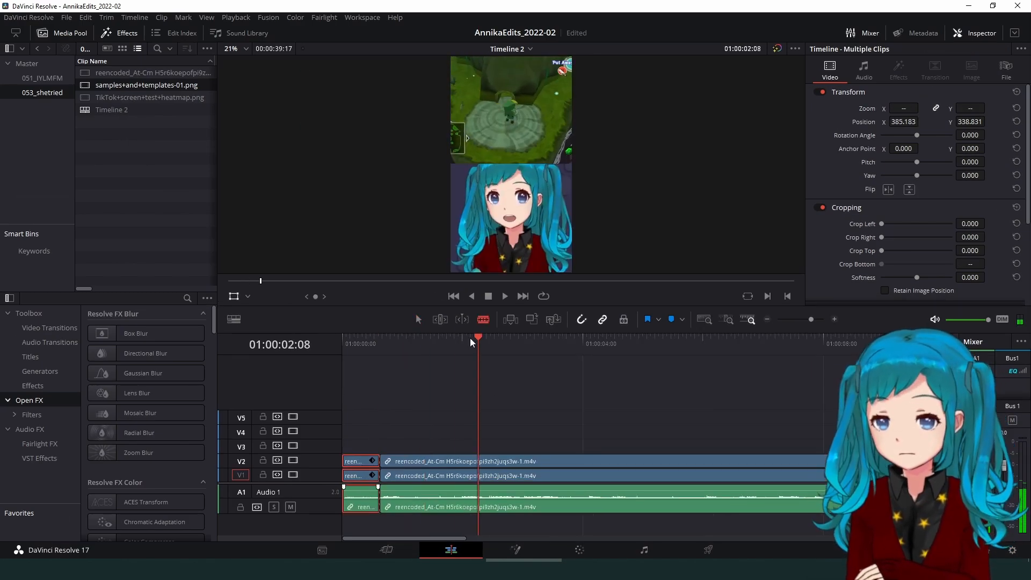
Open the selected clip on the Fusion page for node-based compositing
left_click(772, 342)
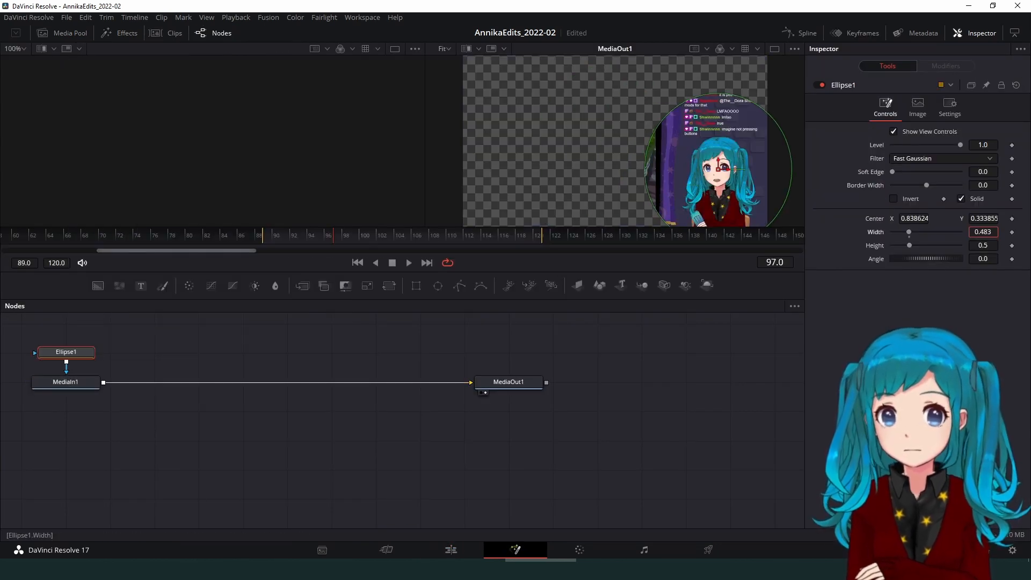
Insert a new tool into the confetti MediaIn node tree
left_click(451, 549)
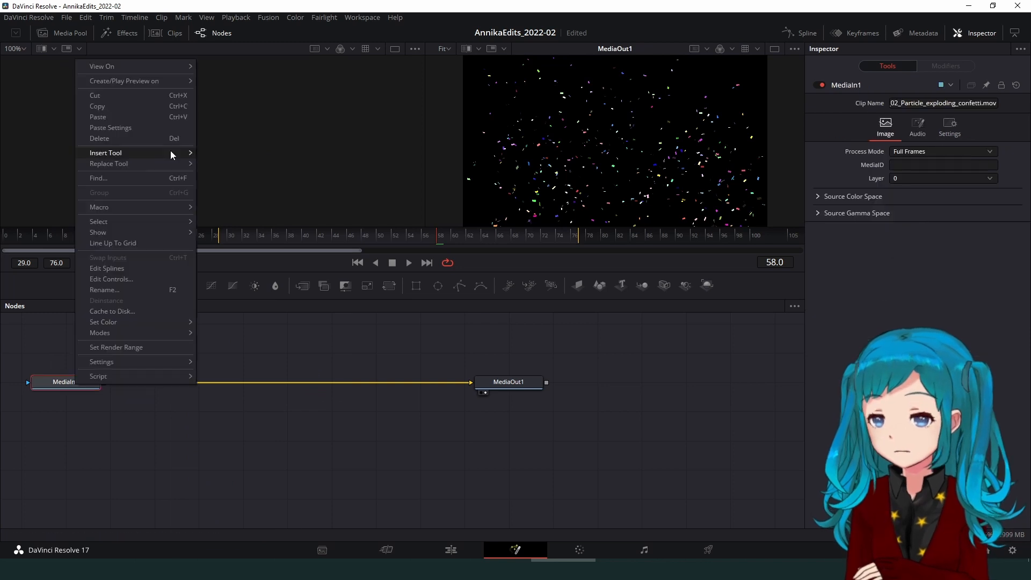
left_click(451, 548)
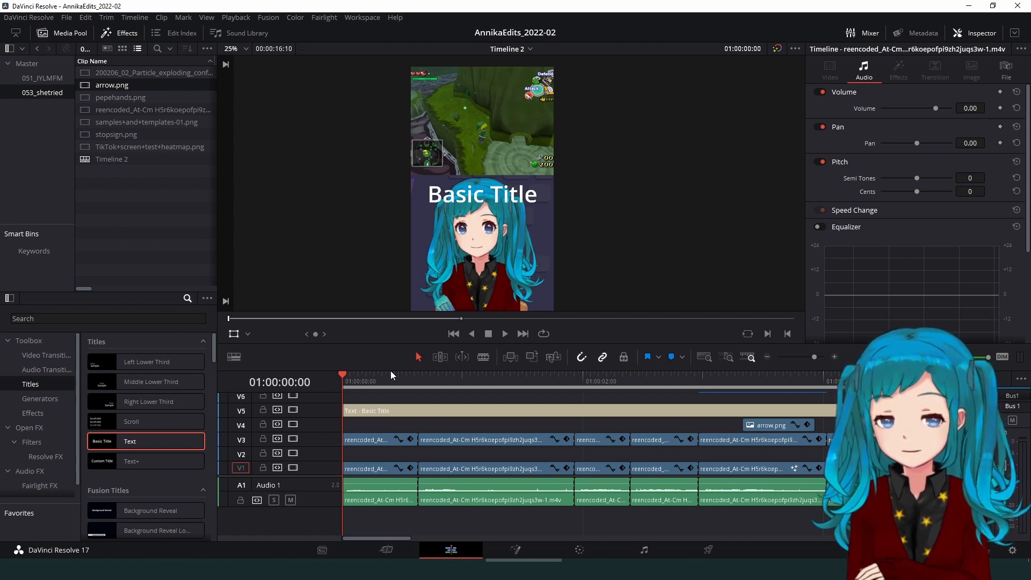
mouse_move(397, 377)
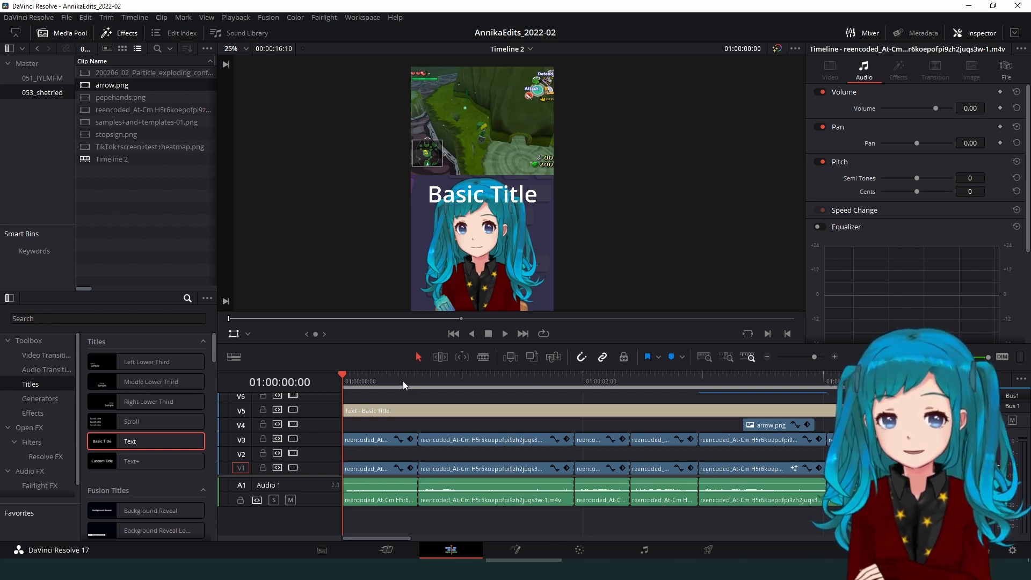
mouse_move(412, 384)
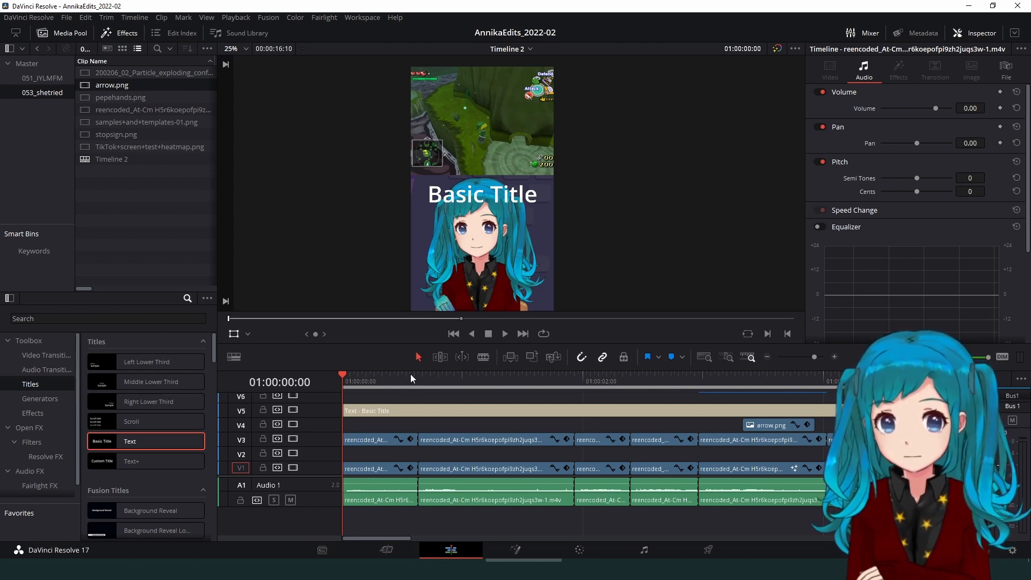
mouse_move(322, 386)
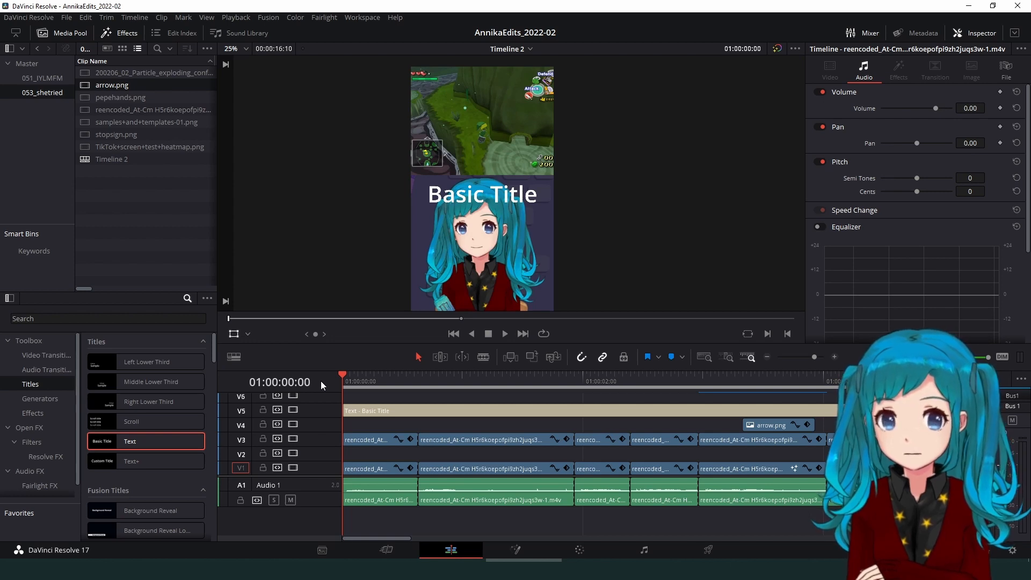
Select a caption title clip on the timeline to edit its text
left_click(730, 411)
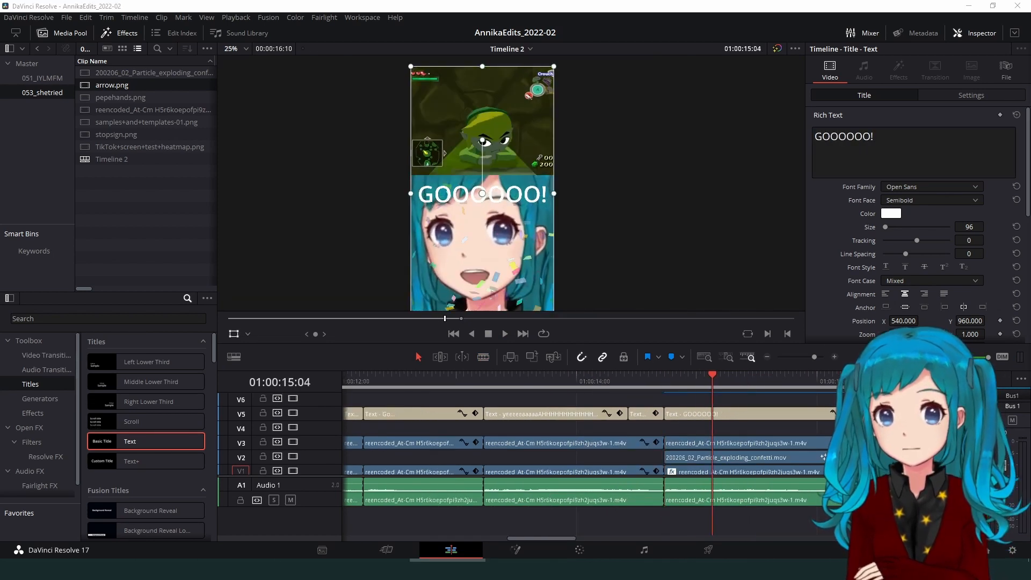
Scroll along the timeline and select another caption title to edit
scroll("left", 3)
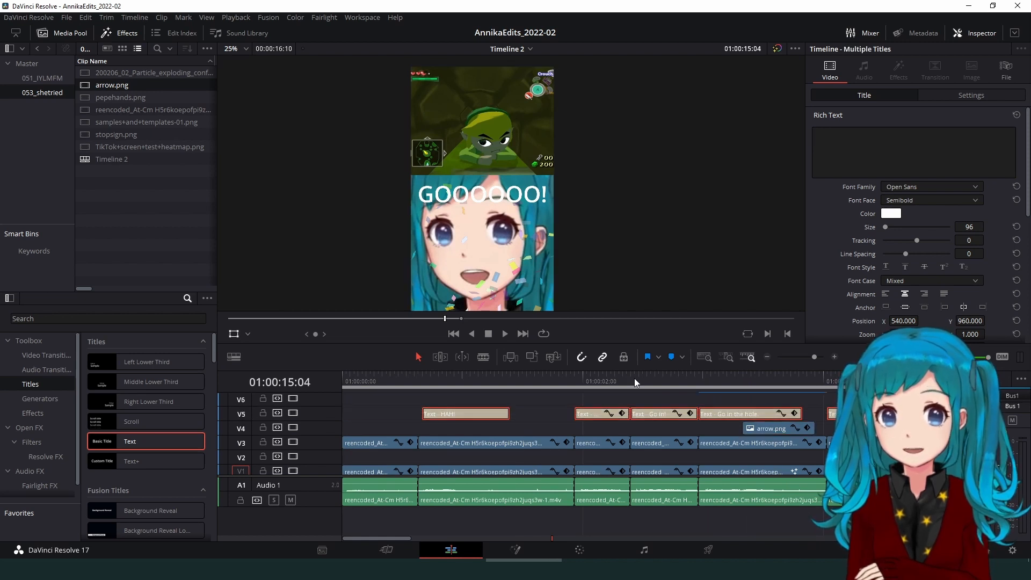
mouse_move(468, 375)
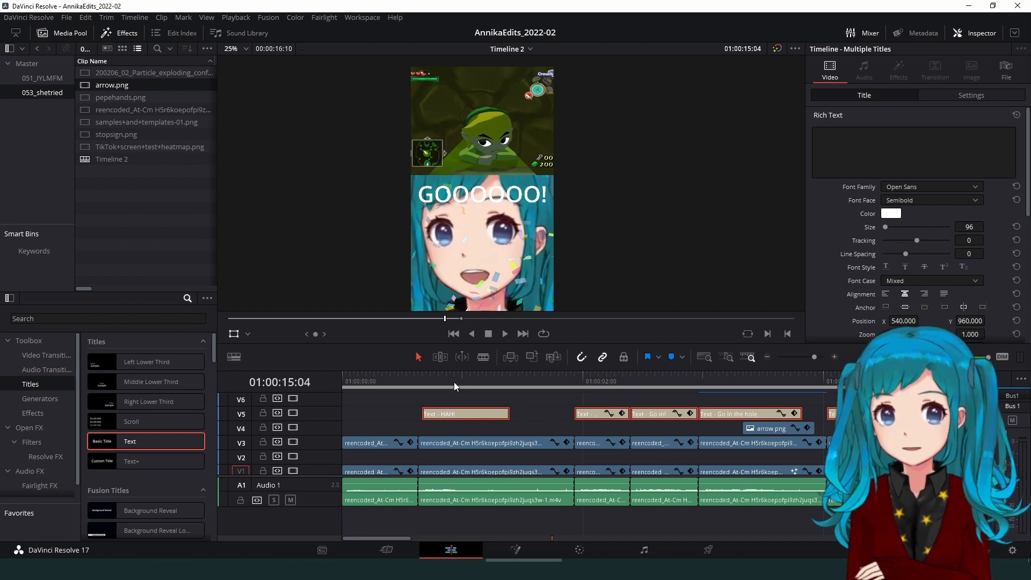
left_click(447, 382)
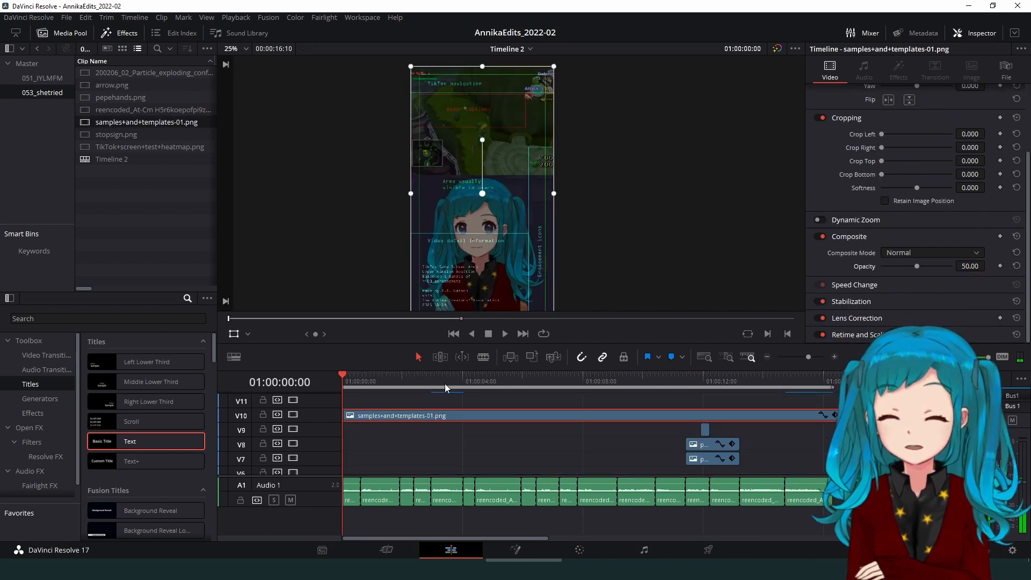
Check the 50% opacity template overlay at later points in the edit
left_click(384, 381)
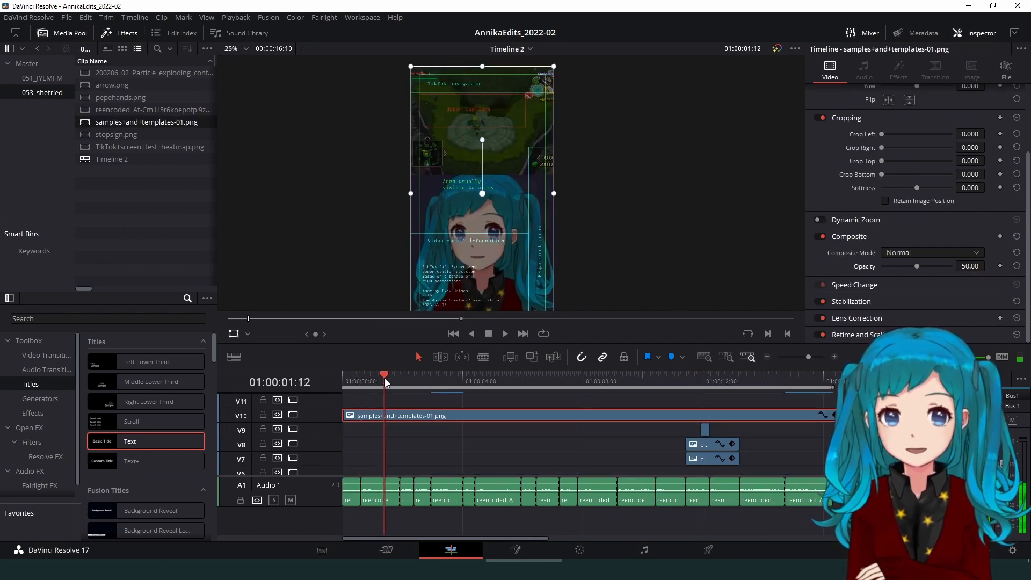
left_click(488, 382)
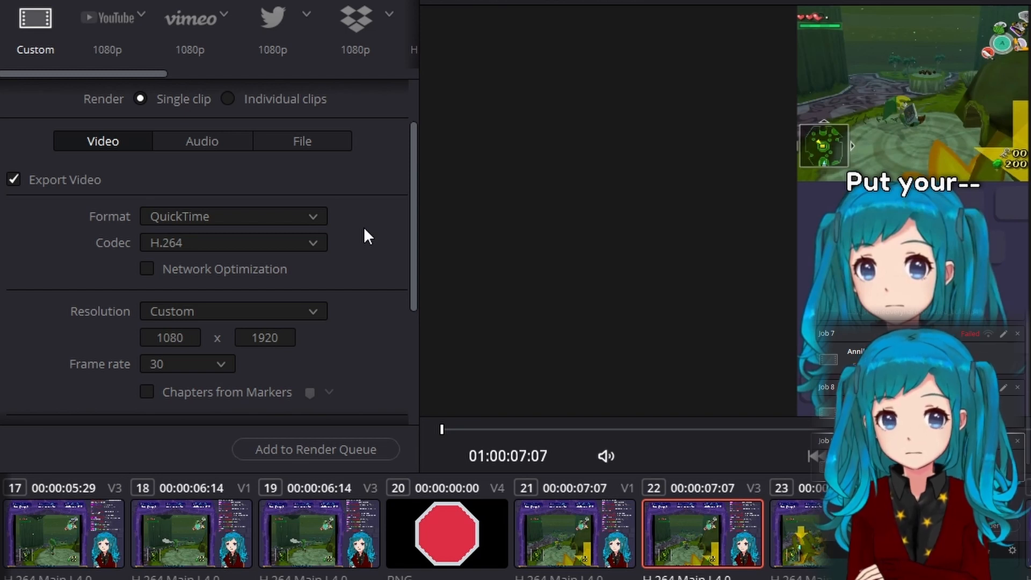
mouse_move(275, 217)
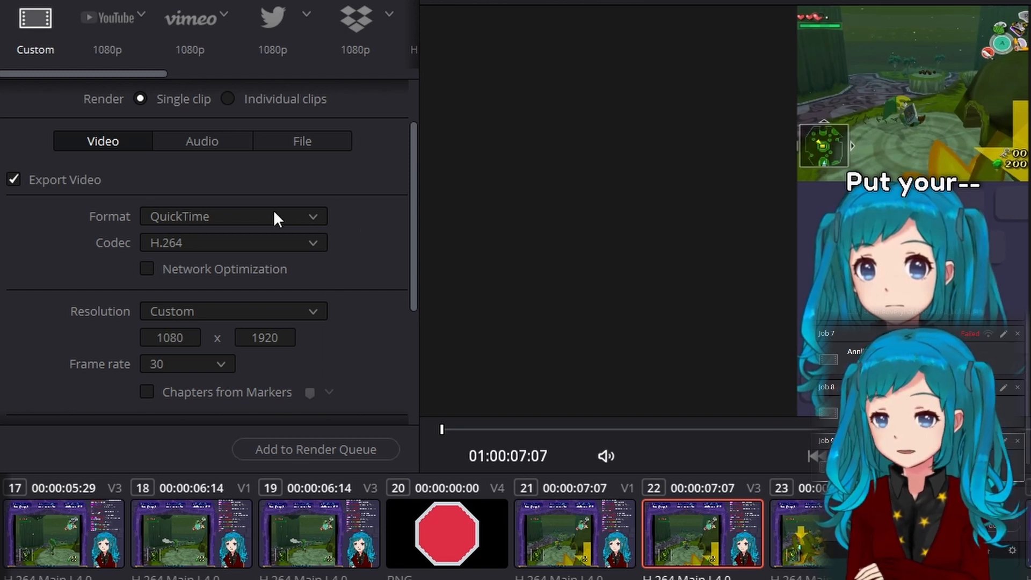
Switch the render format to MP4, confirming H.264, 1080x1920, 30 fps and Best quality
left_click(232, 216)
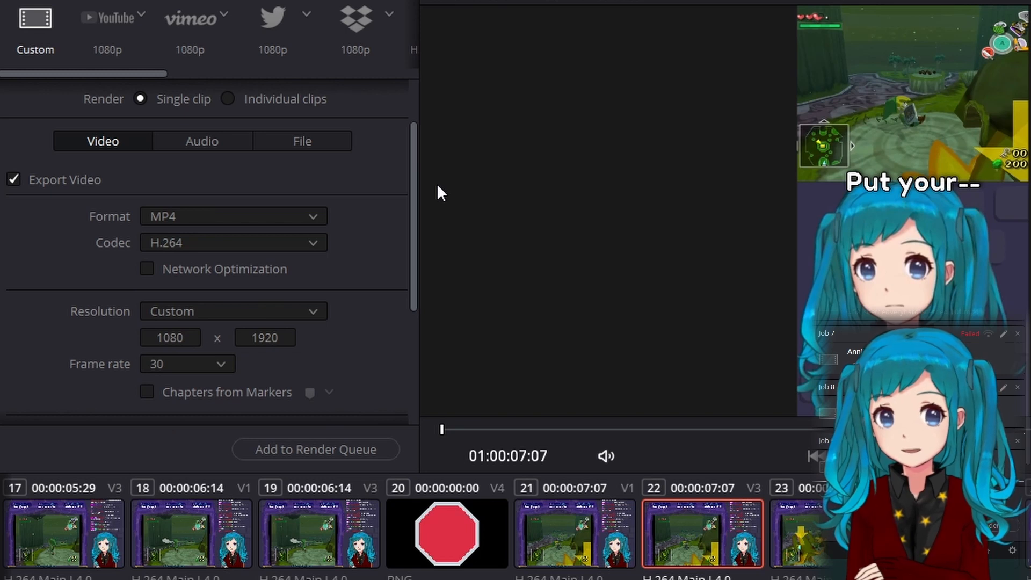
mouse_move(365, 233)
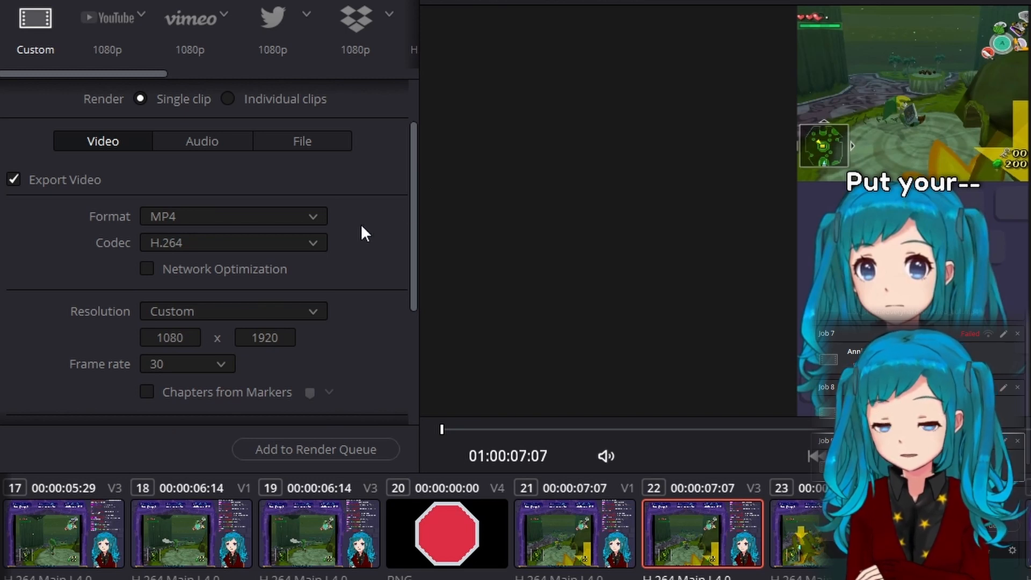
scroll("down", 3)
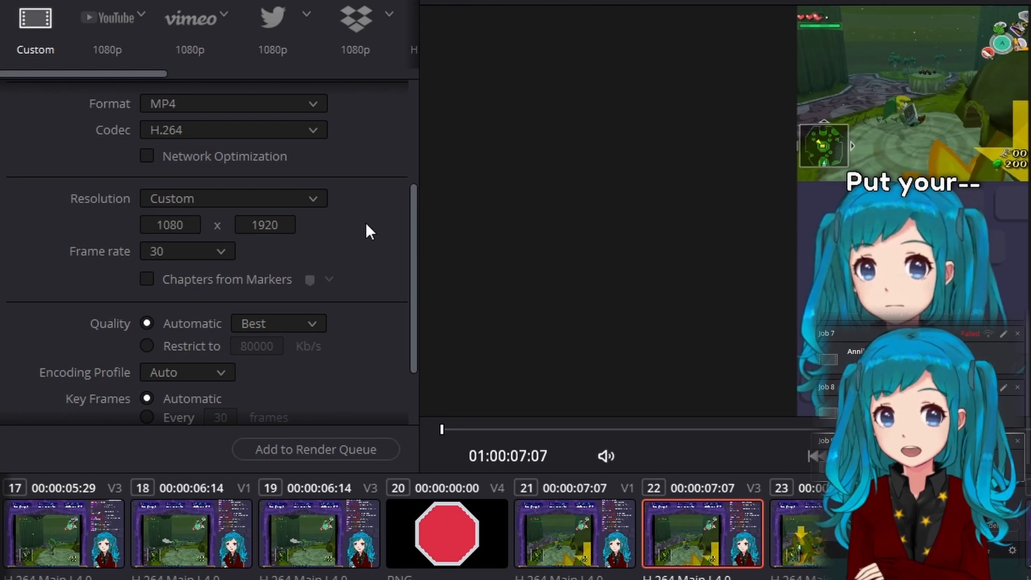
mouse_move(369, 279)
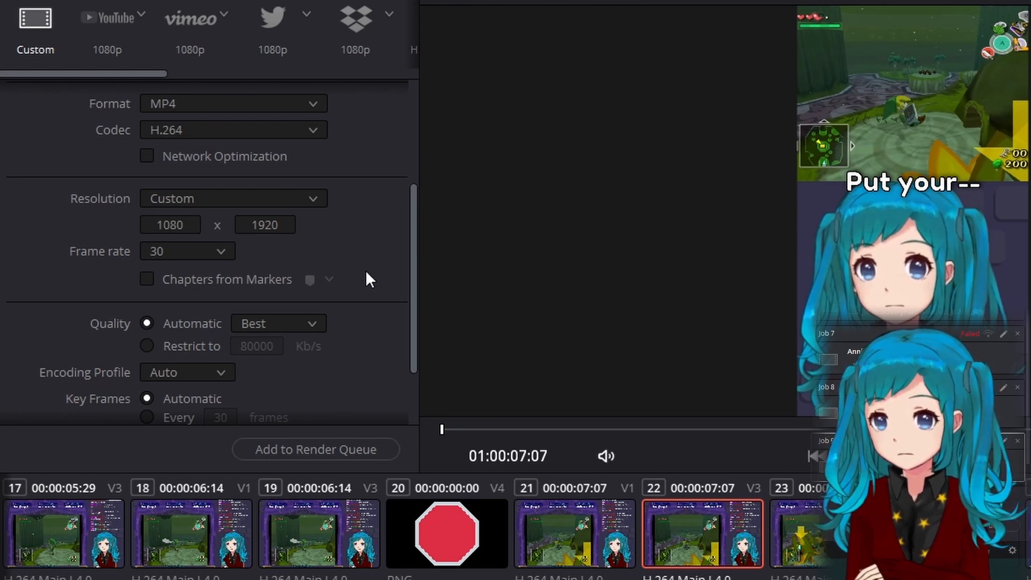
scroll("down", 3)
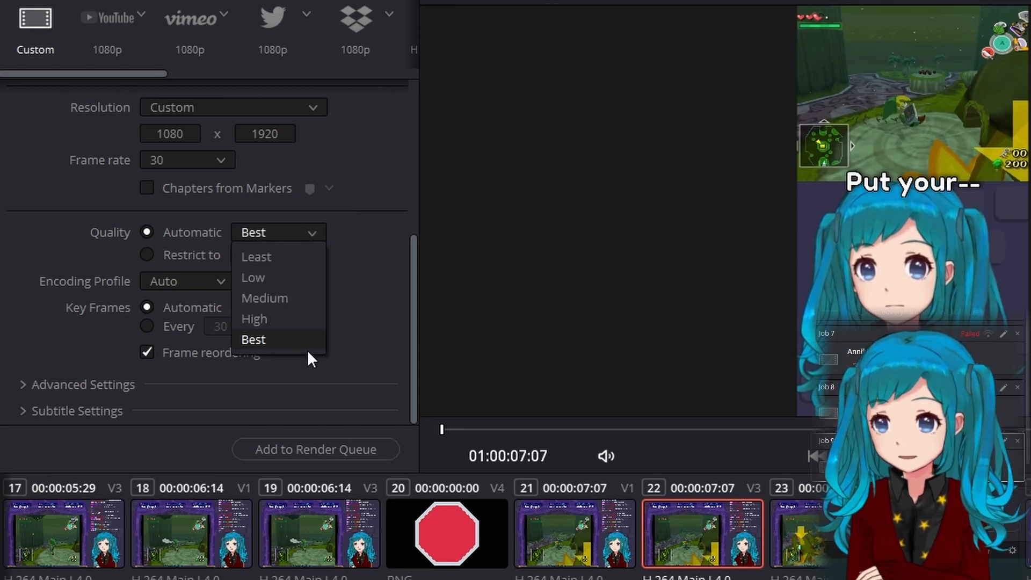
mouse_move(301, 352)
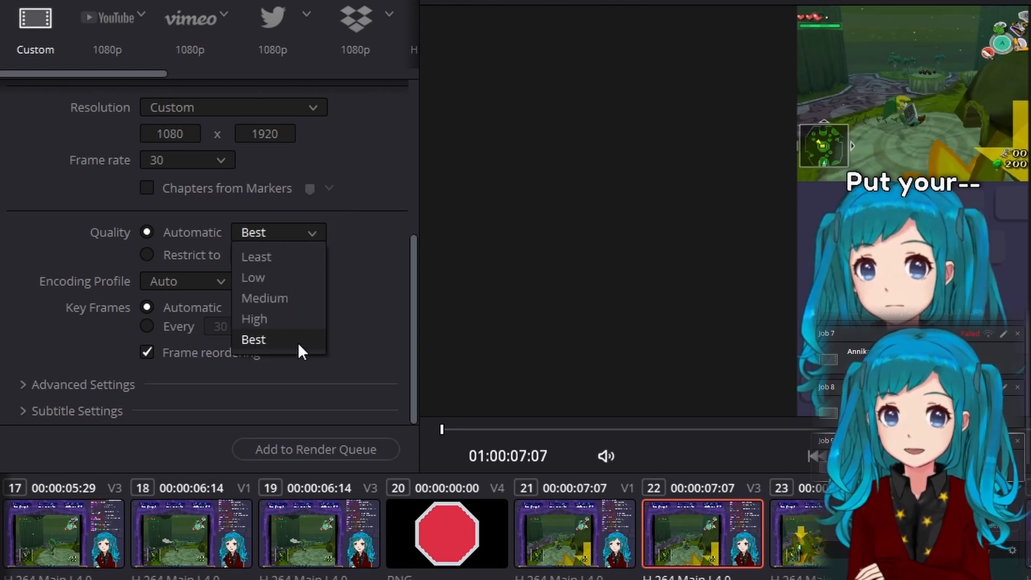
mouse_move(292, 257)
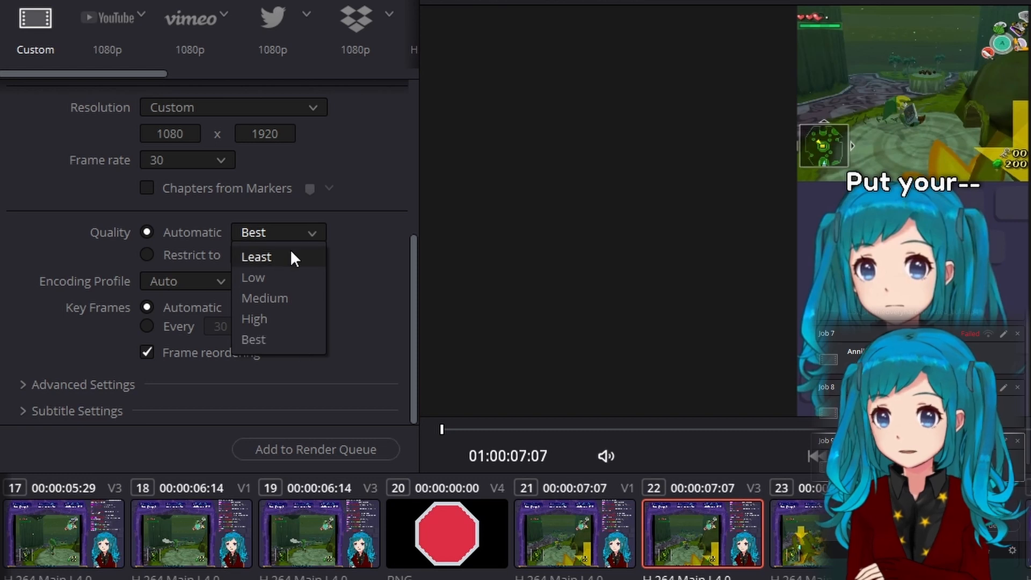
mouse_move(299, 259)
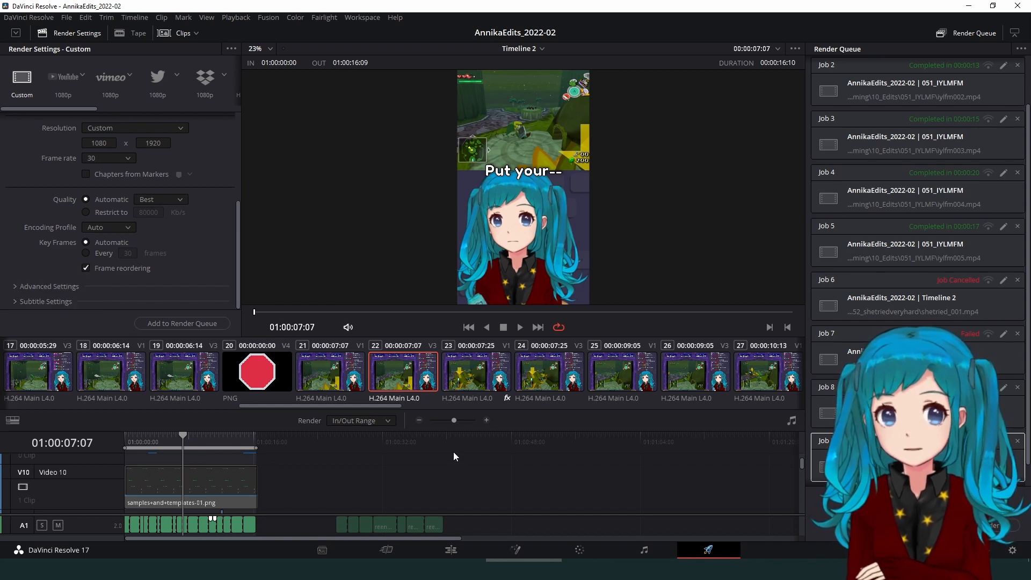
mouse_move(297, 453)
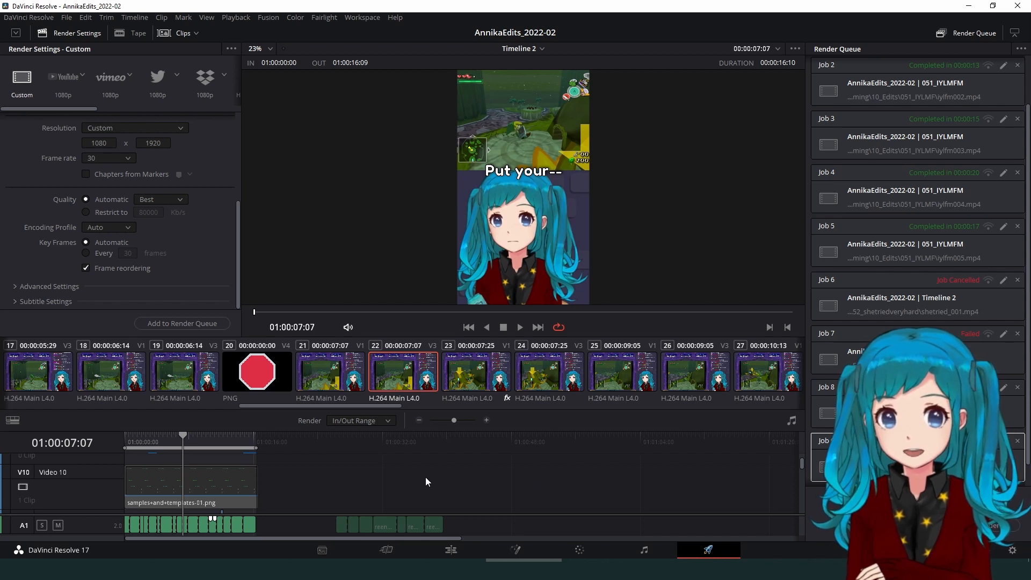
mouse_move(213, 243)
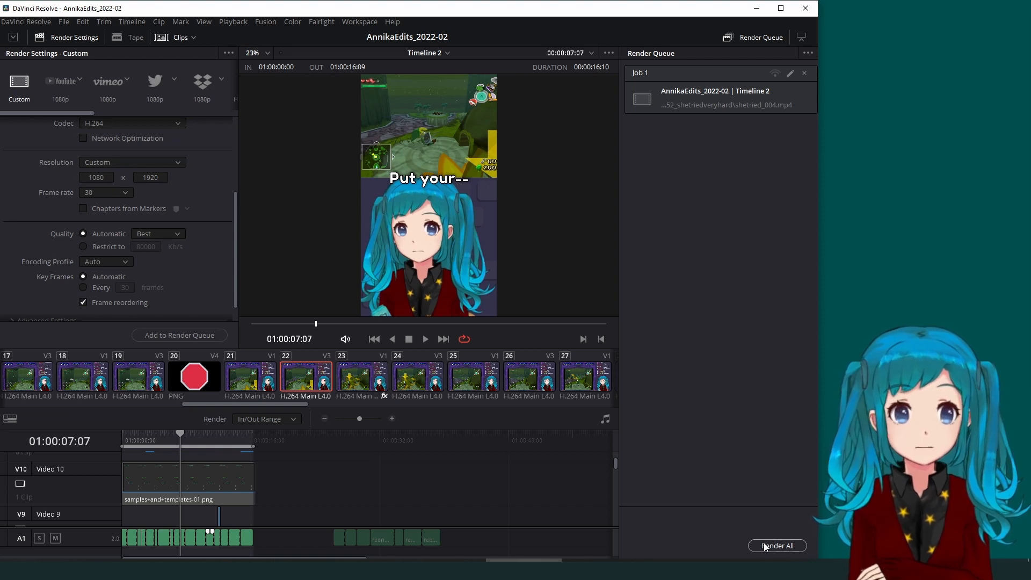
Render the queued Timeline 2 job with Render All
left_click(777, 546)
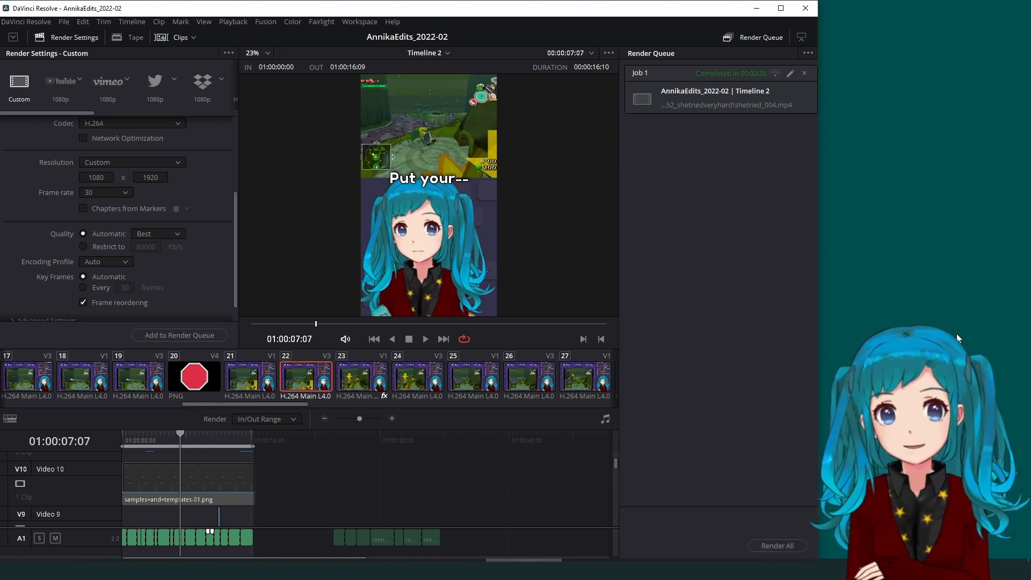